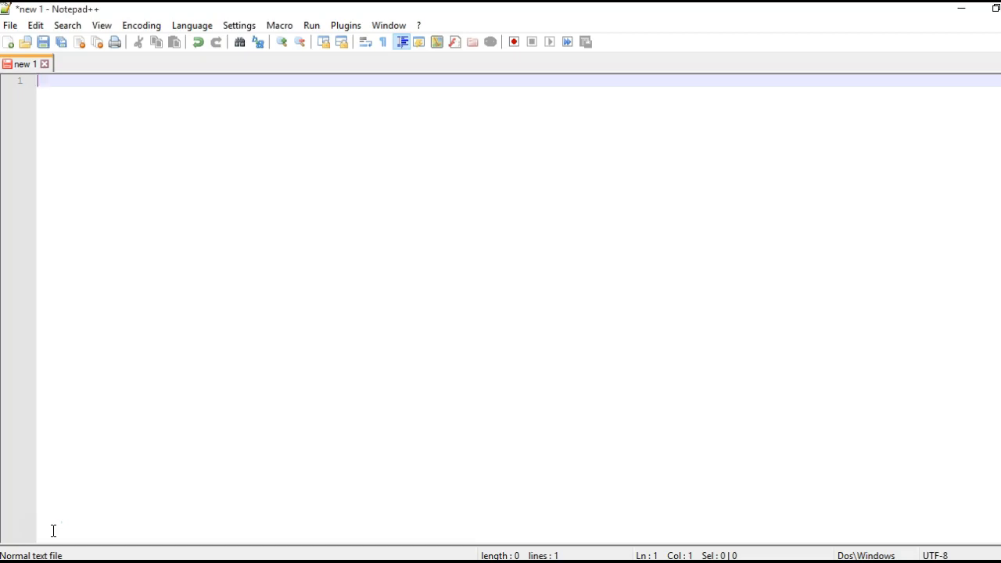
Write 'Objective- Integrate activemq and apache camel' as the first line, then start a 'download' line below
{"action": "type", "text": "Objective-"}
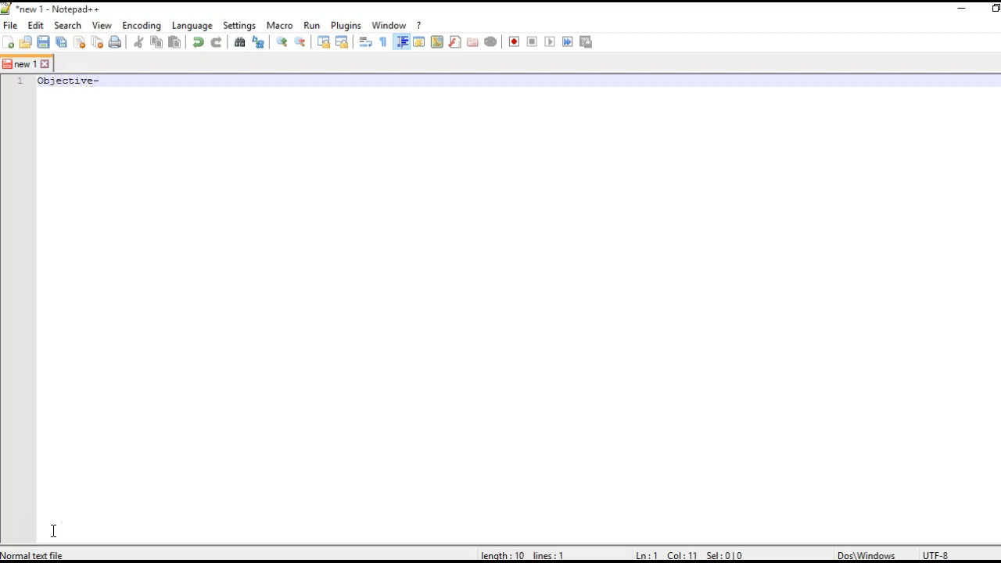
{"action": "type", "text": "Integrate acti"}
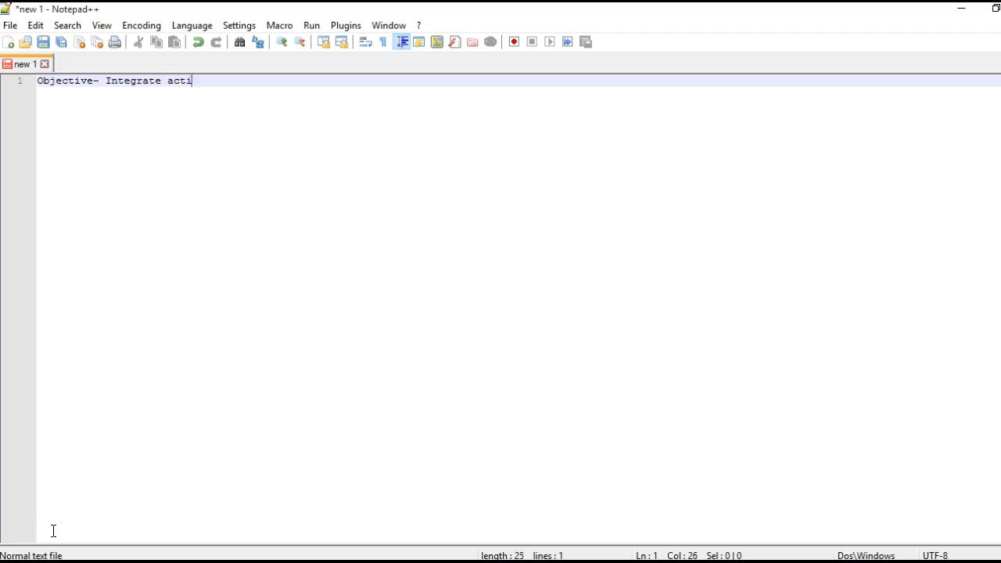
{"action": "type", "text": "vemq an"}
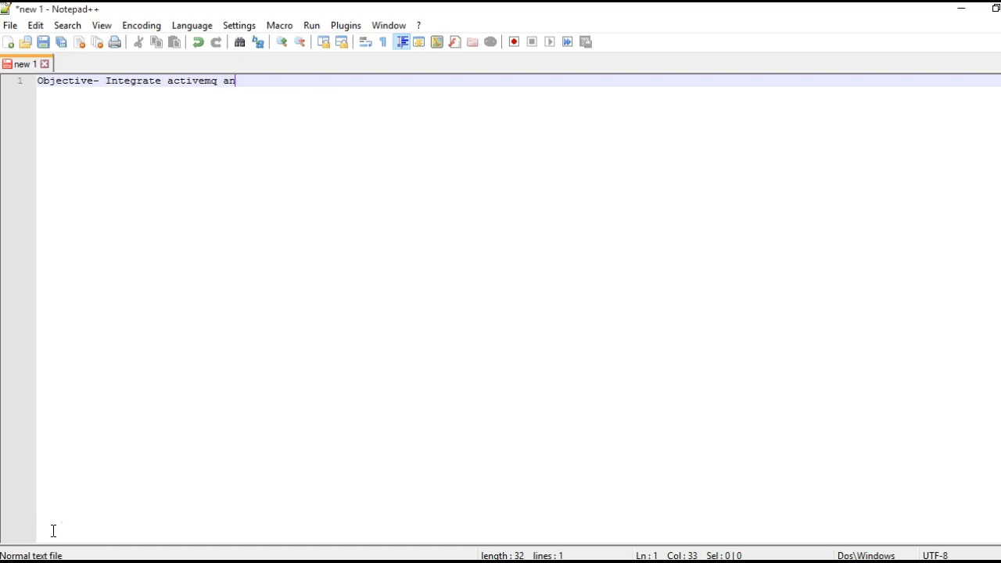
{"action": "type", "text": "d apache c"}
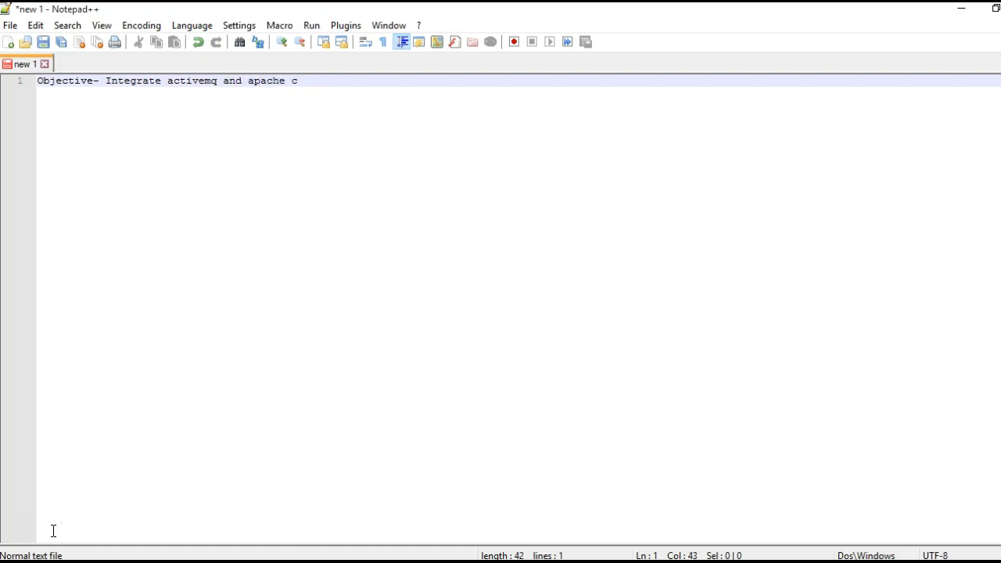
{"action": "type", "text": "amel"}
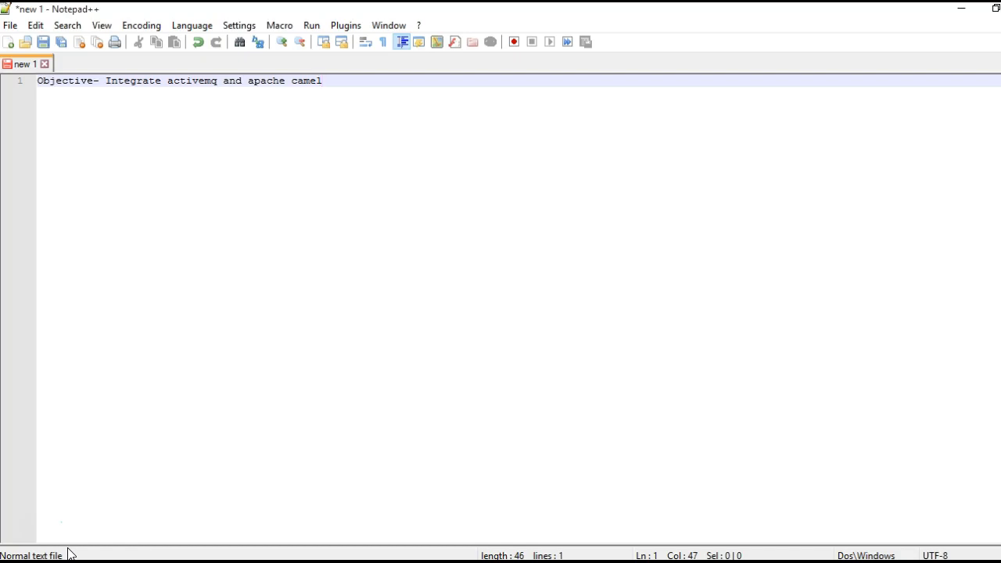
{"action": "key", "text": "Enter"}
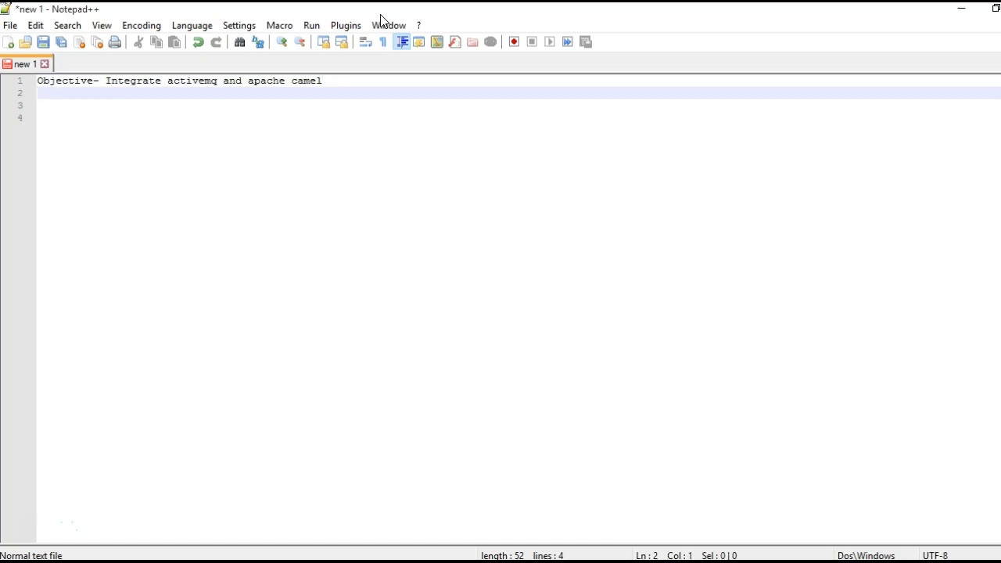
{"action": "type", "text": "download activemq"}
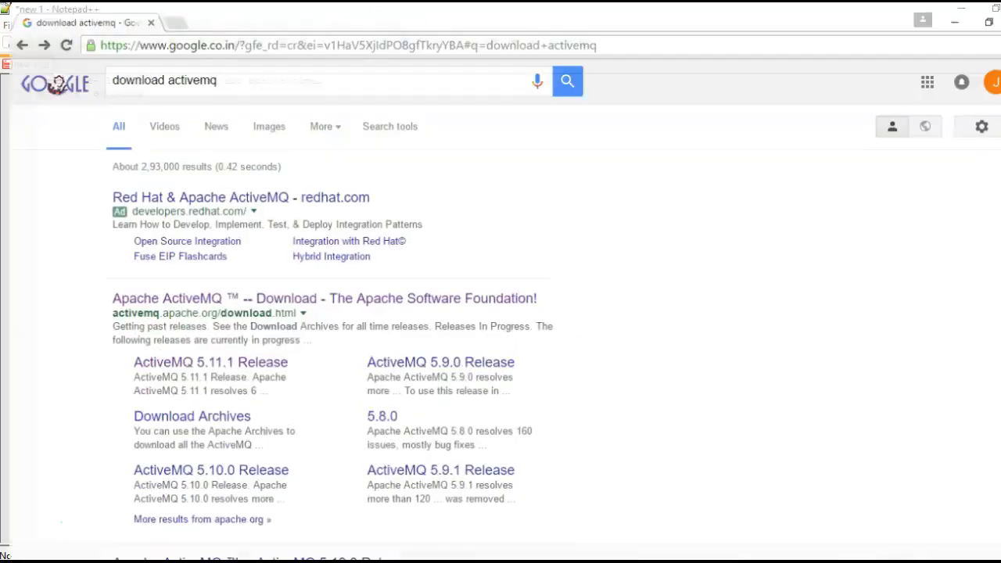
From the 'download activemq' search, open the ActiveMQ 5.11.1 release page
{"action": "left_click", "coordinate": [164, 80]}
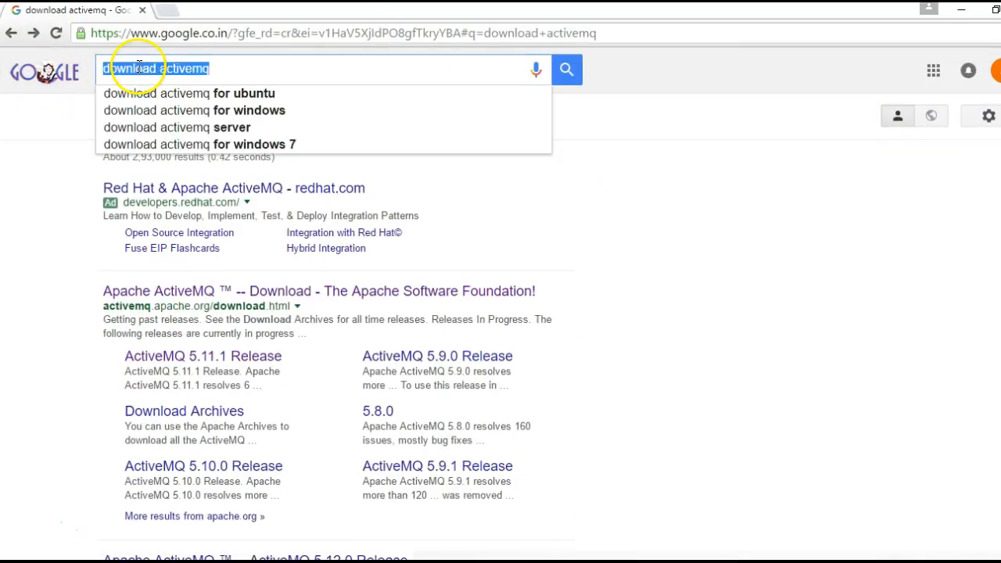
{"action": "left_click", "coordinate": [203, 357]}
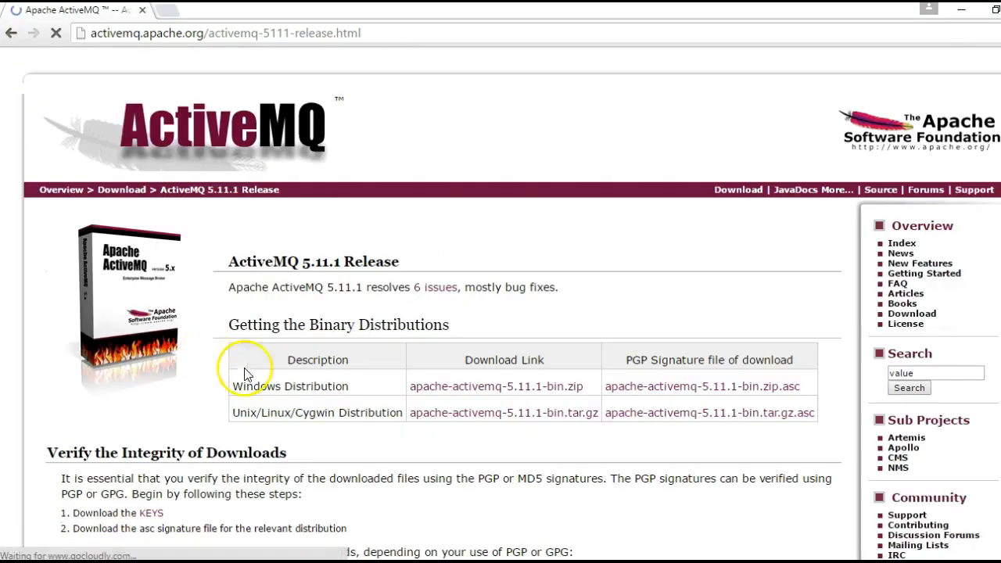
{"action": "mouse_move", "coordinate": [491, 386]}
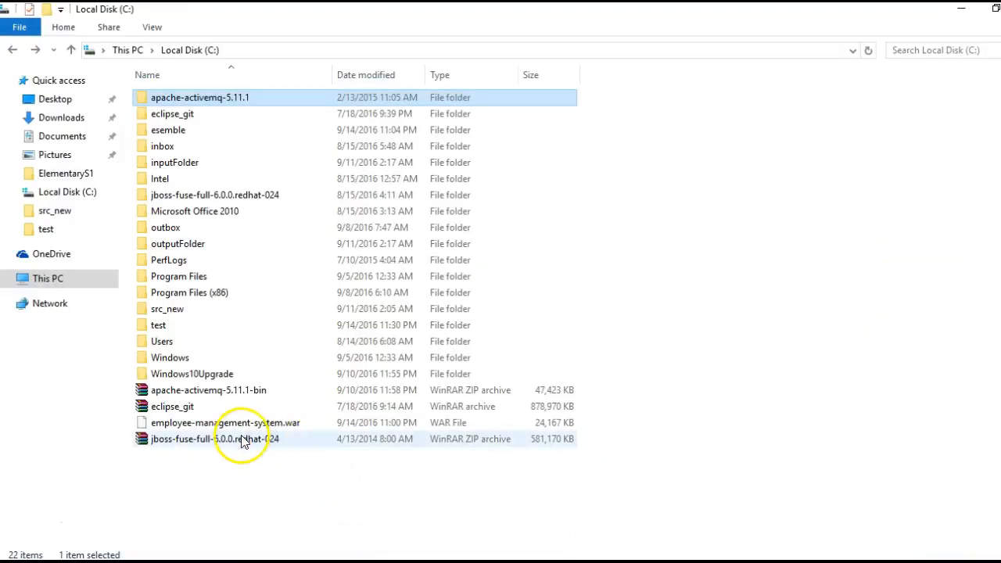
Open apache-activemq-5.11.1\bin\win64 and run the activemq script to start the broker
{"action": "left_click", "coordinate": [208, 389]}
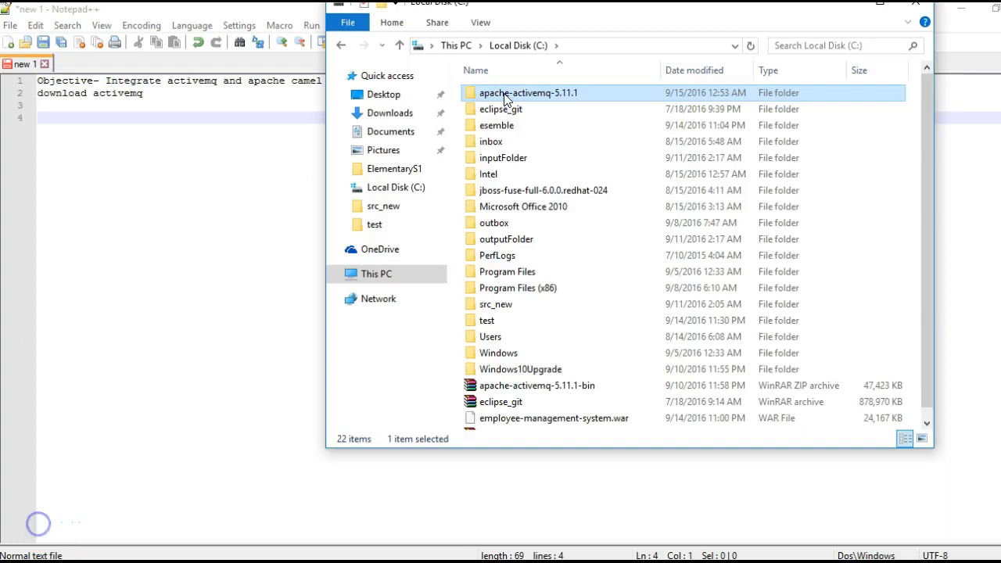
{"action": "double_click", "coordinate": [529, 93]}
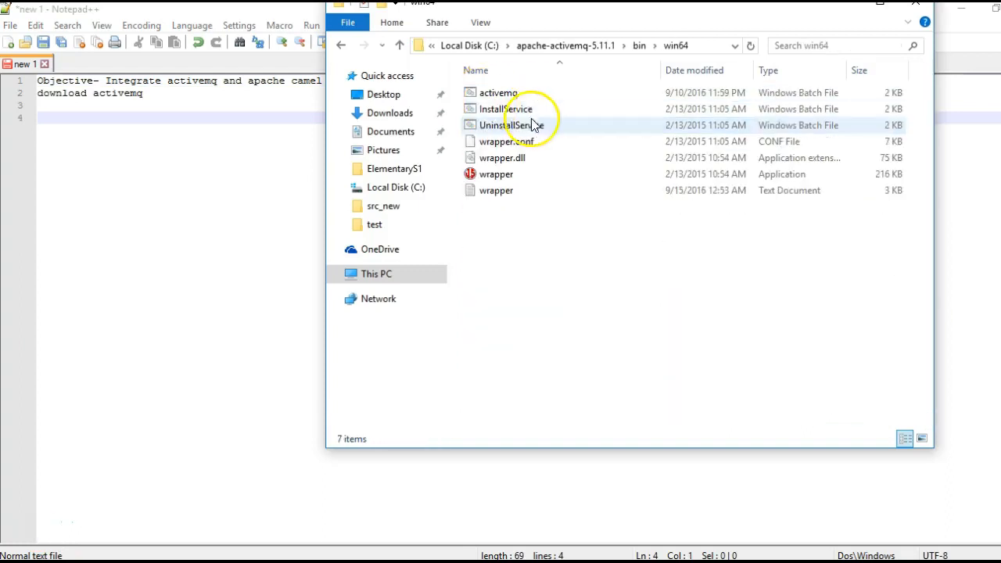
{"action": "double_click", "coordinate": [498, 92]}
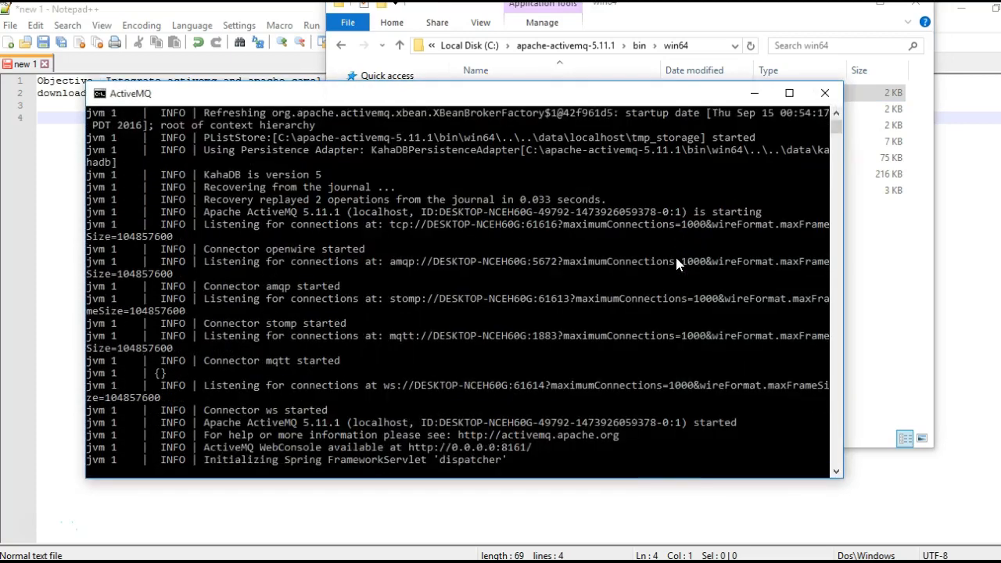
{"action": "scroll", "scroll_direction": "down", "scroll_amount": 3}
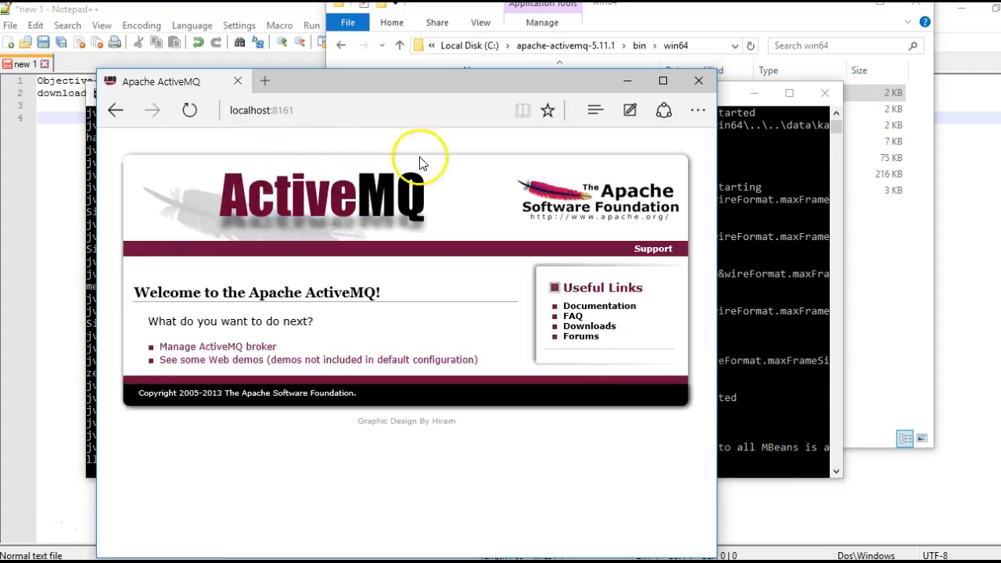
{"action": "mouse_move", "coordinate": [200, 354]}
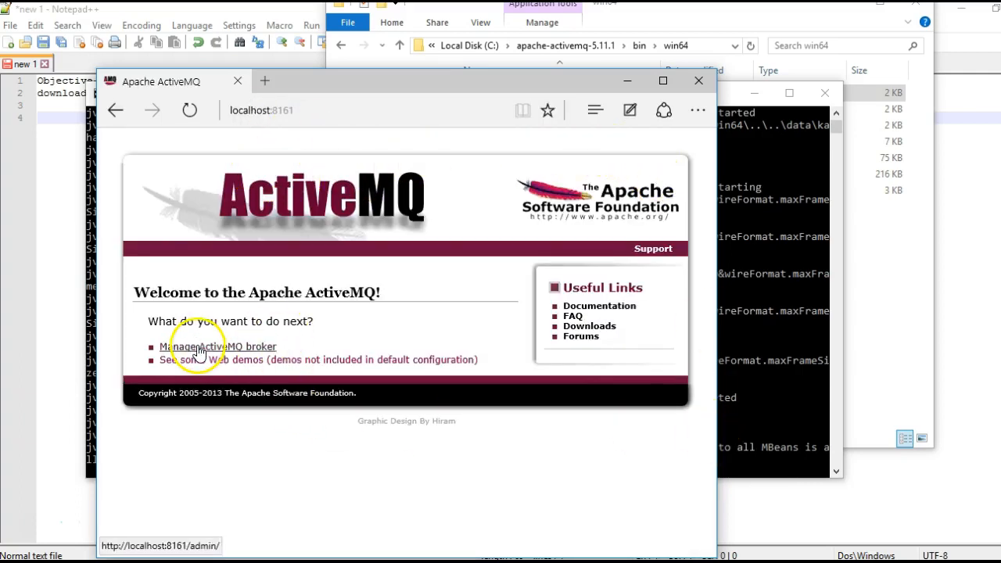
{"action": "left_click", "coordinate": [215, 347]}
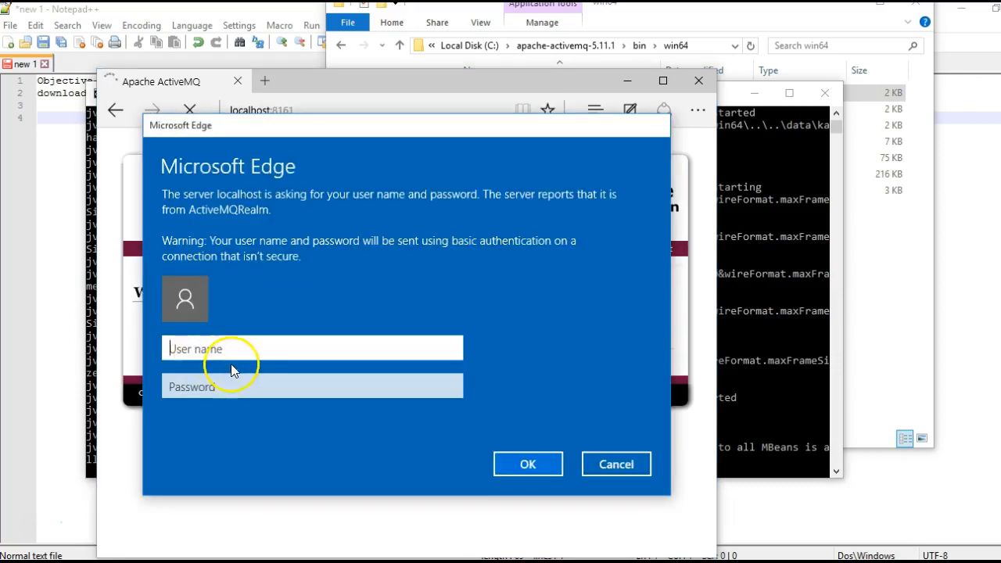
{"action": "type", "text": "admin"}
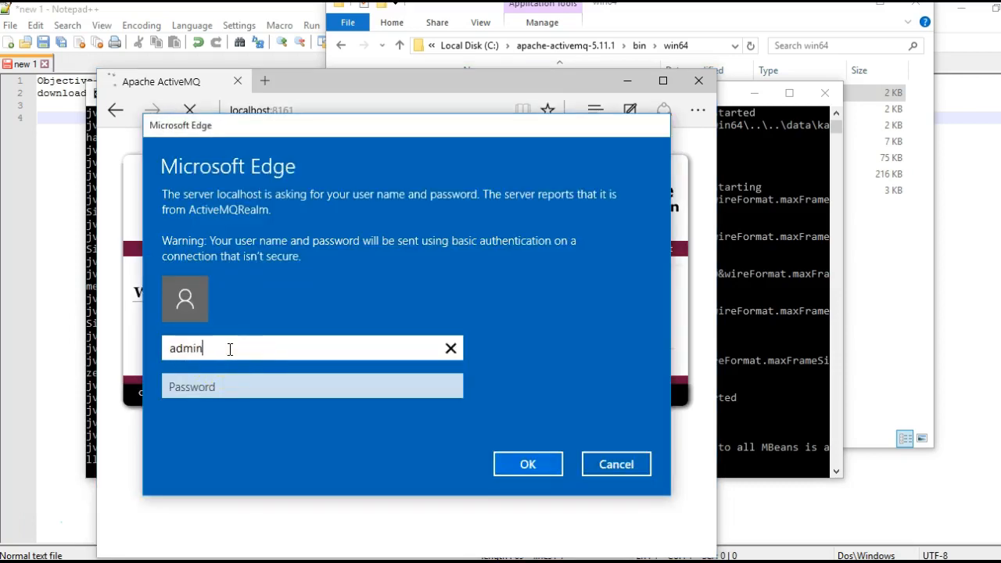
{"action": "type", "text": "admin"}
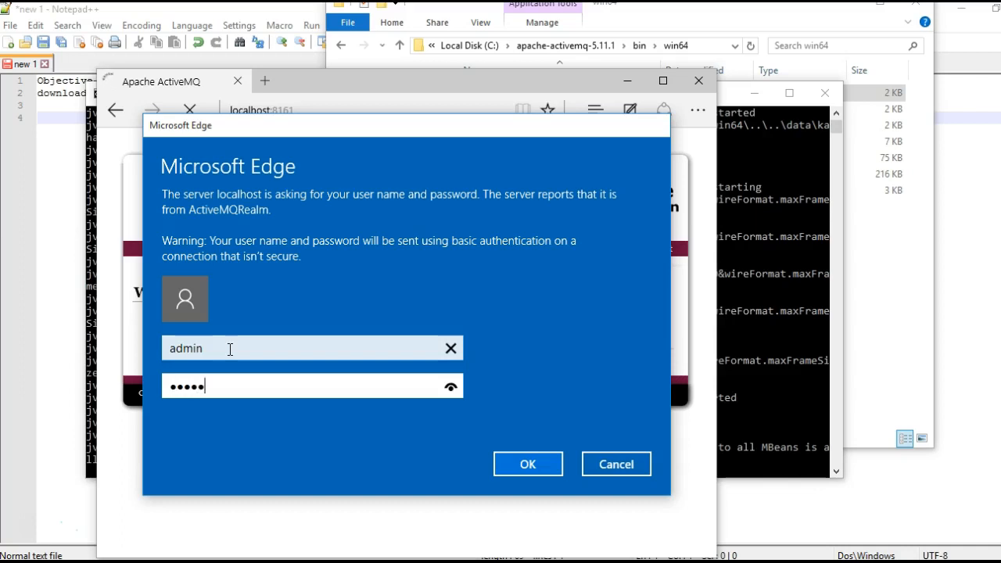
{"action": "left_click", "coordinate": [527, 463]}
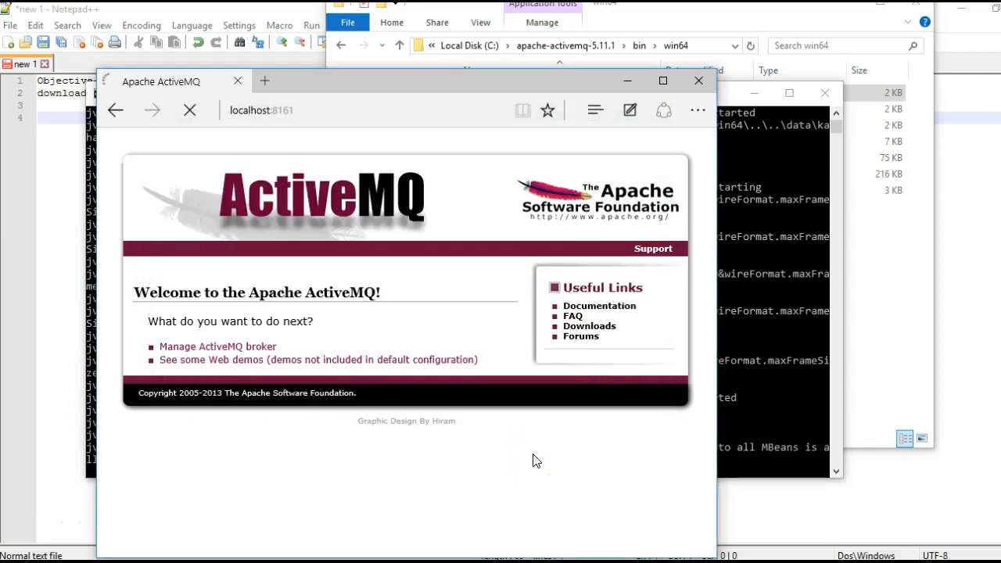
Show the broker's Queues page, which is still empty
{"action": "left_click", "coordinate": [218, 348]}
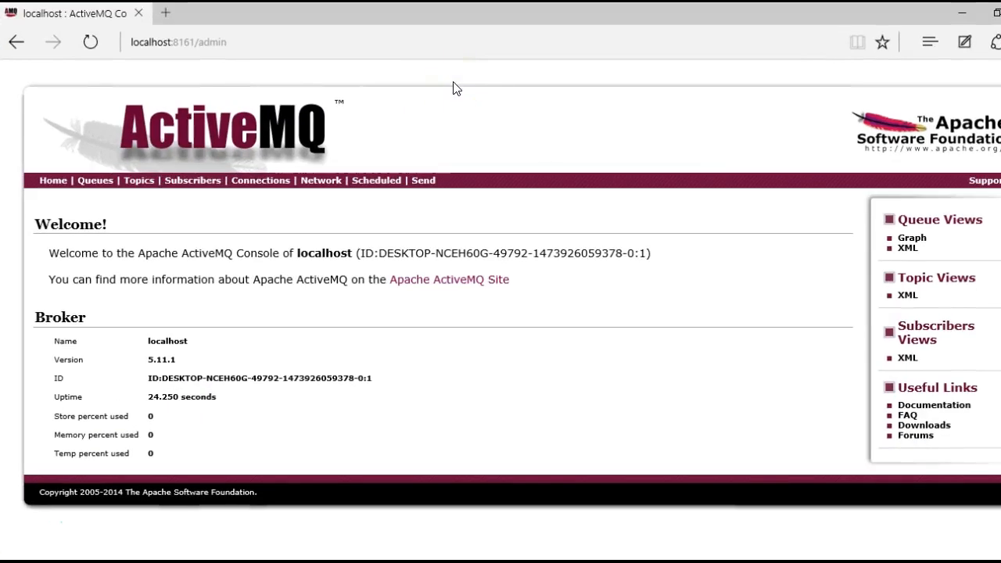
{"action": "left_click", "coordinate": [94, 180]}
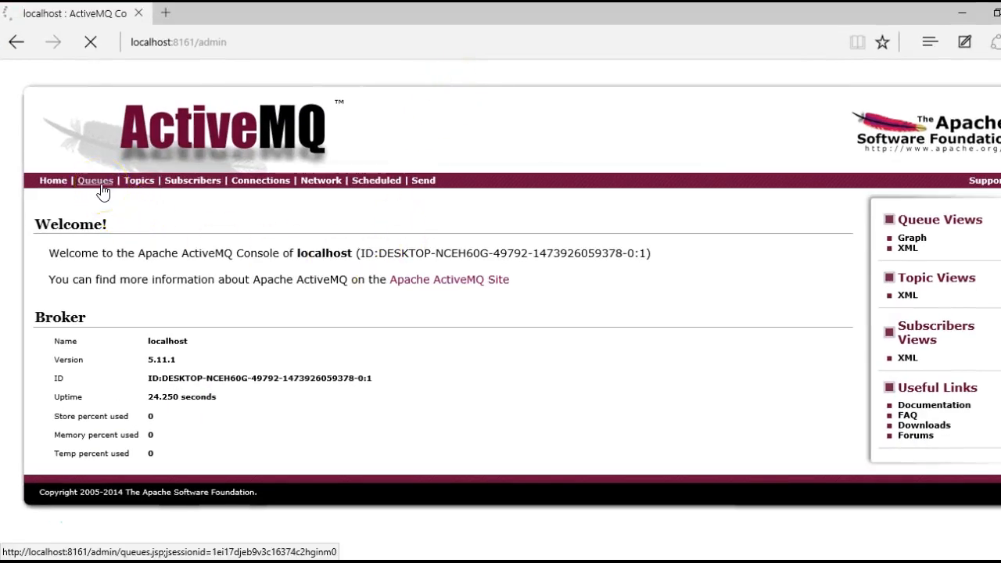
{"action": "left_click", "coordinate": [94, 180]}
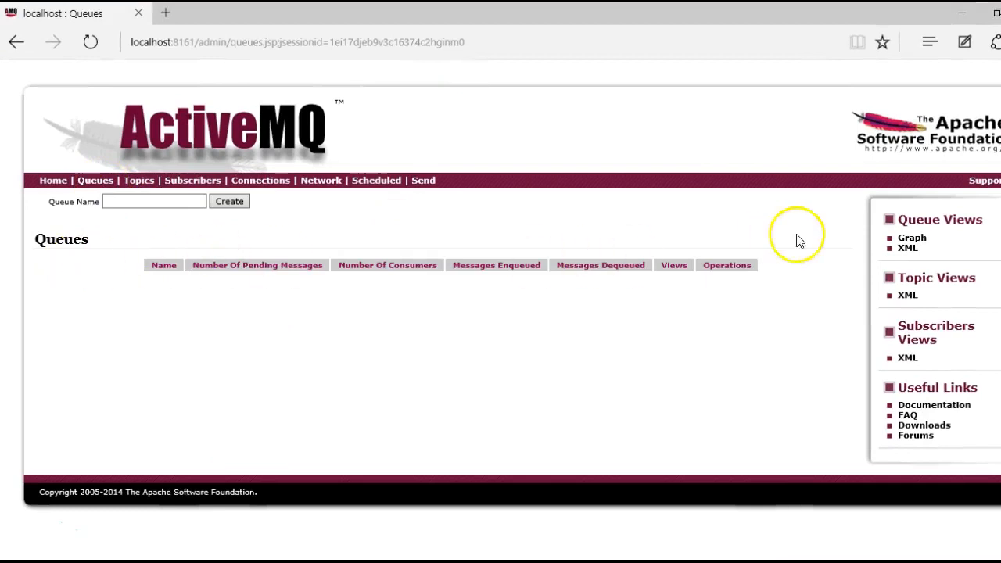
{"action": "mouse_move", "coordinate": [61, 245]}
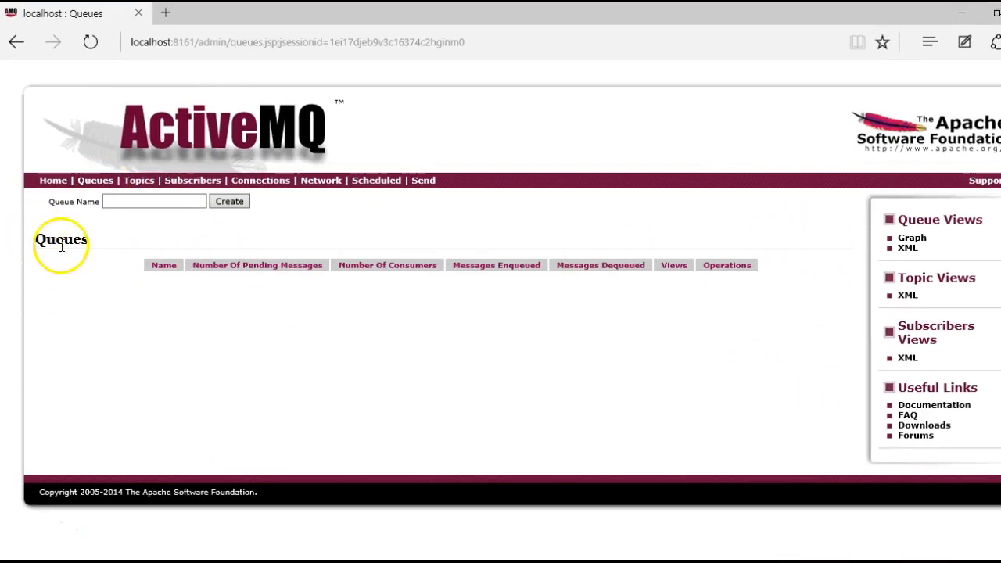
{"action": "mouse_move", "coordinate": [832, 358]}
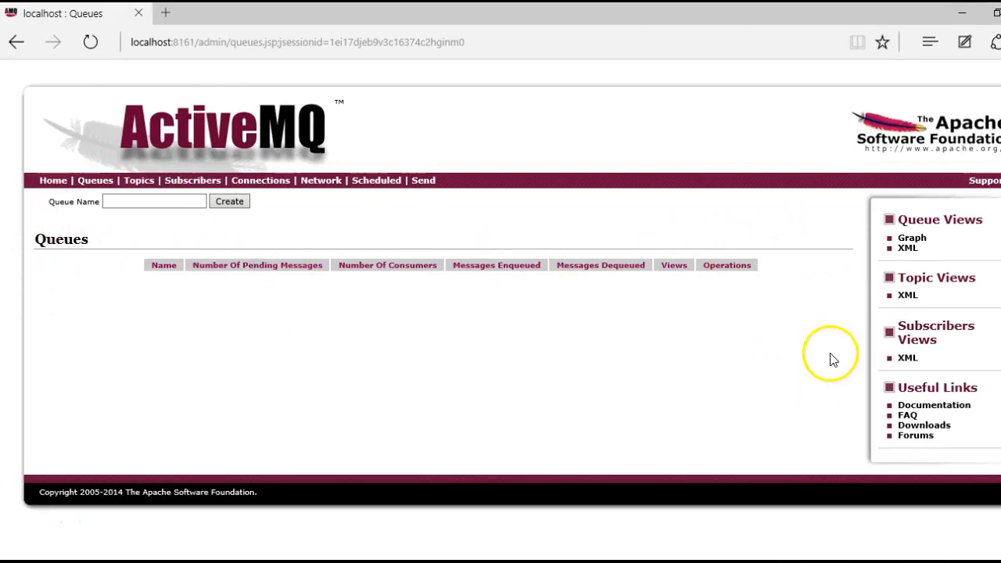
{"action": "mouse_move", "coordinate": [196, 307]}
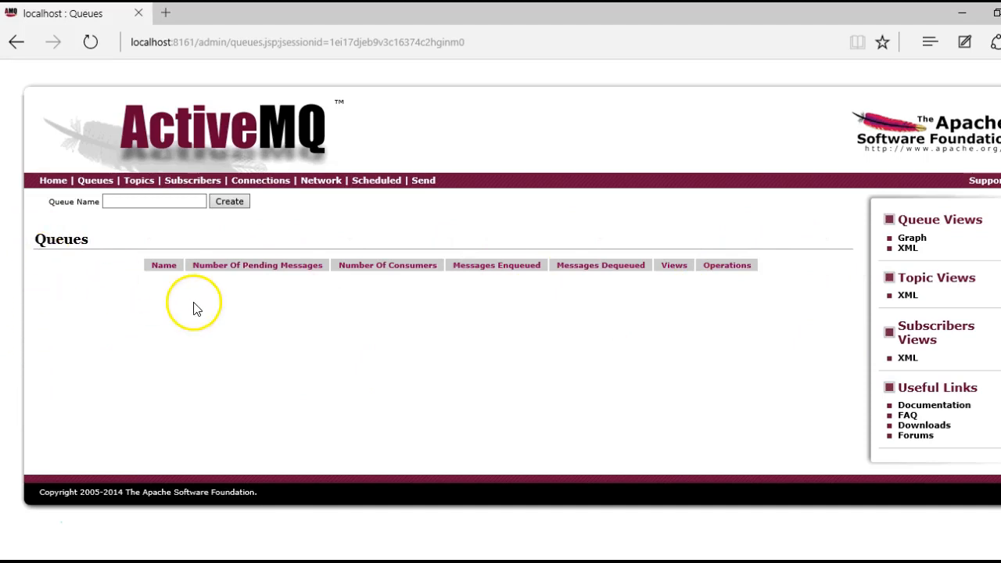
{"action": "mouse_move", "coordinate": [47, 482]}
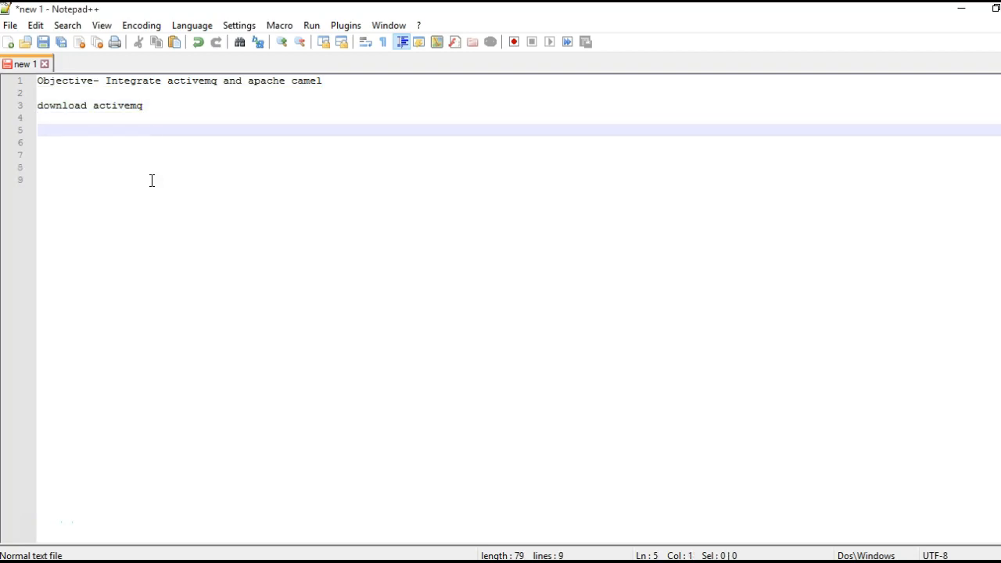
Add an 'implementation' line to the notes beneath the download line
{"action": "type", "text": "implementat"}
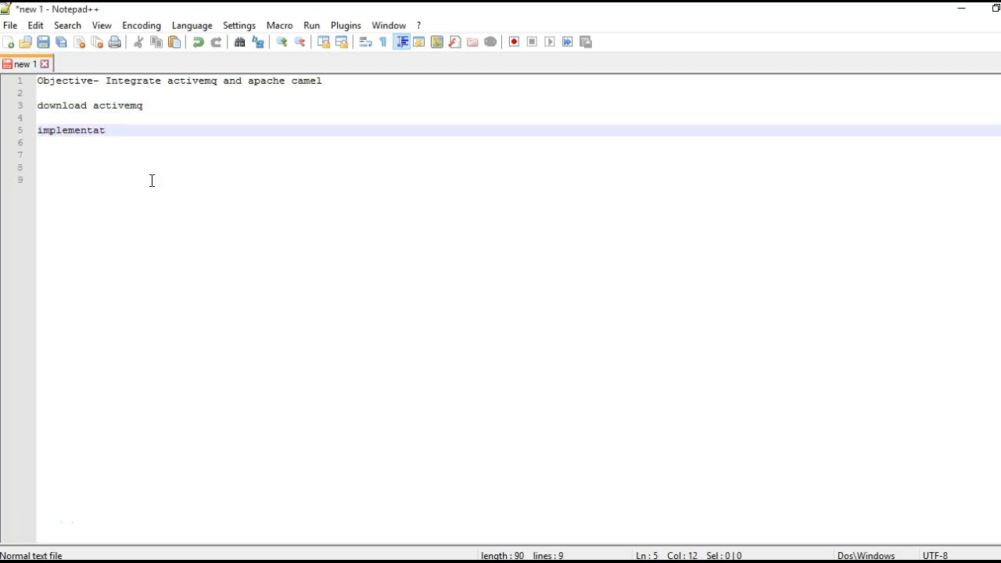
{"action": "type", "text": "ion"}
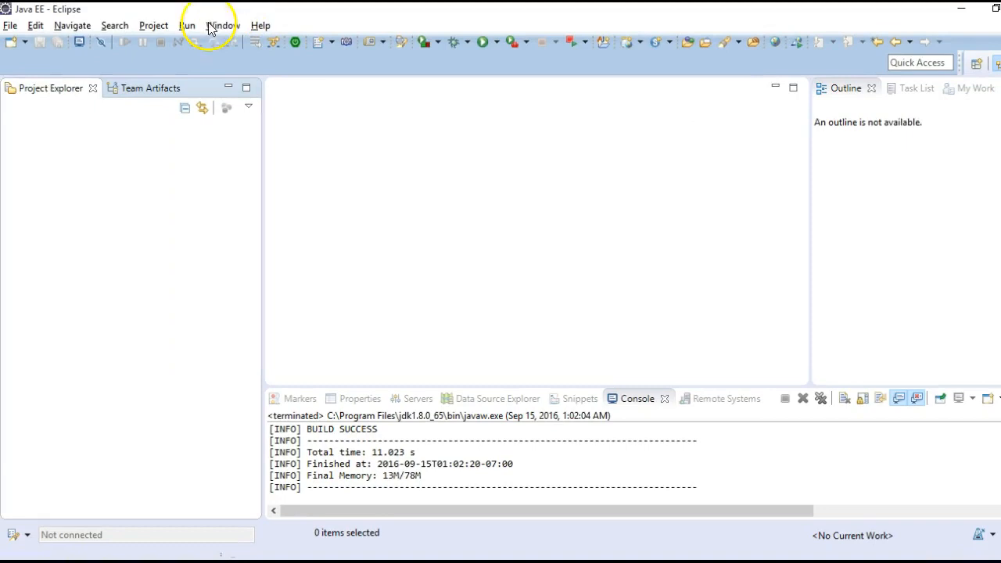
Create a simple Maven project camel-activemq under group com.javainuse, skipping archetype selection
{"action": "left_click", "coordinate": [10, 25]}
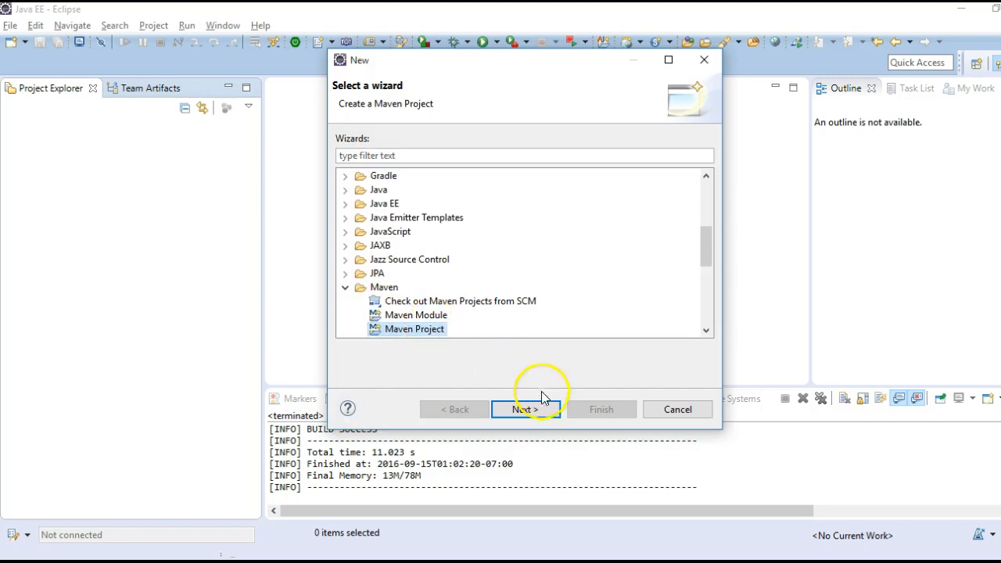
{"action": "left_click", "coordinate": [525, 410]}
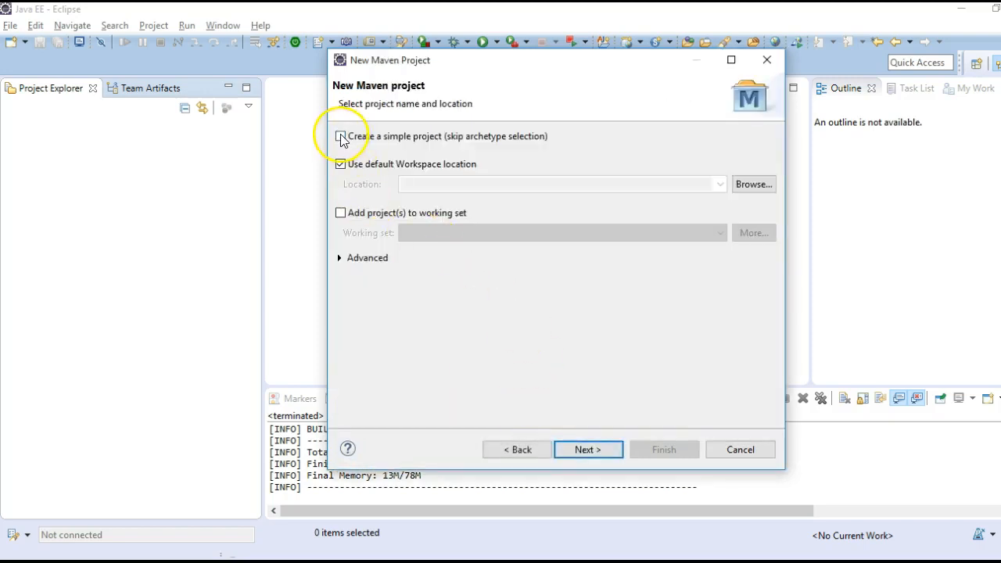
{"action": "left_click", "coordinate": [588, 448]}
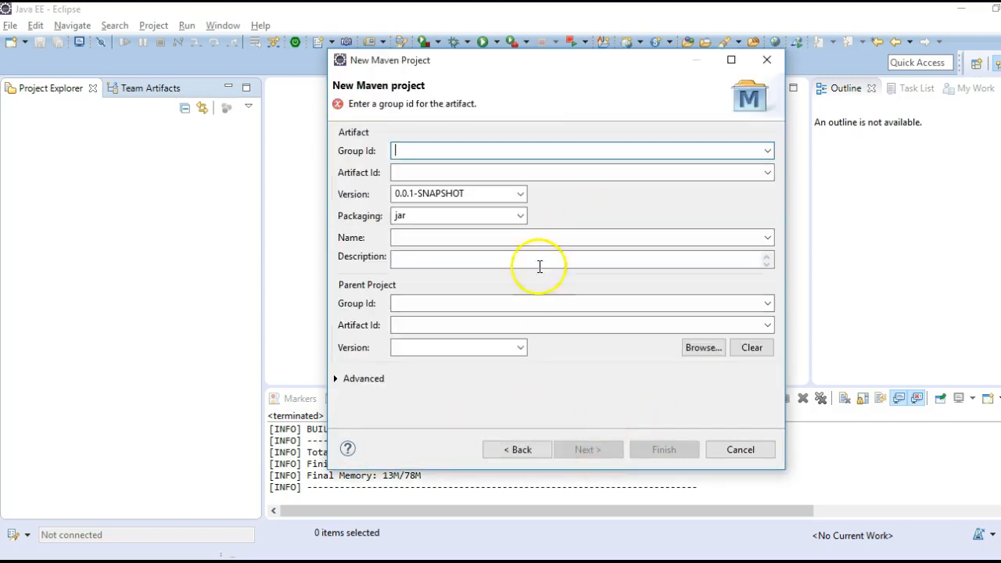
{"action": "type", "text": "com.javainuse"}
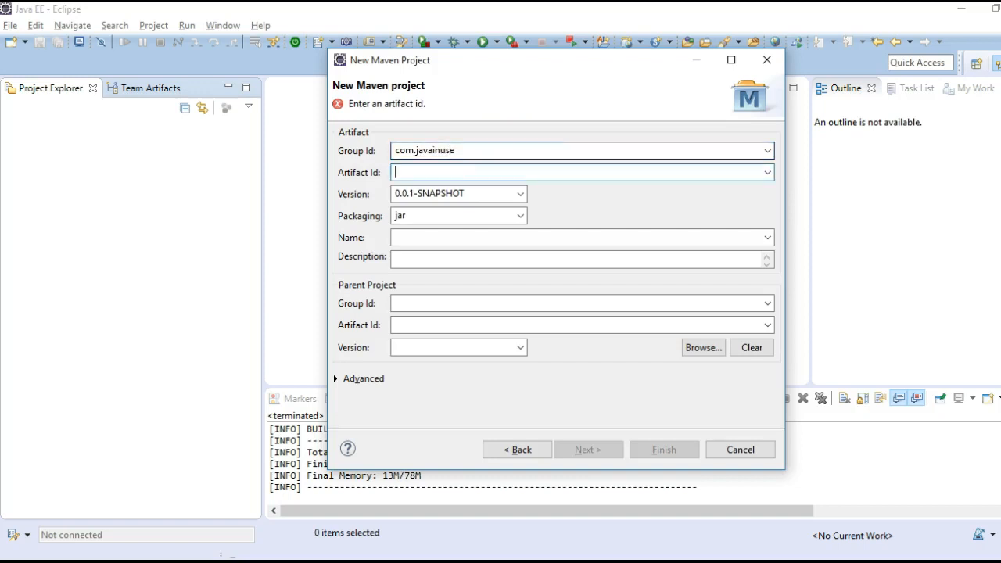
{"action": "type", "text": "camel-"}
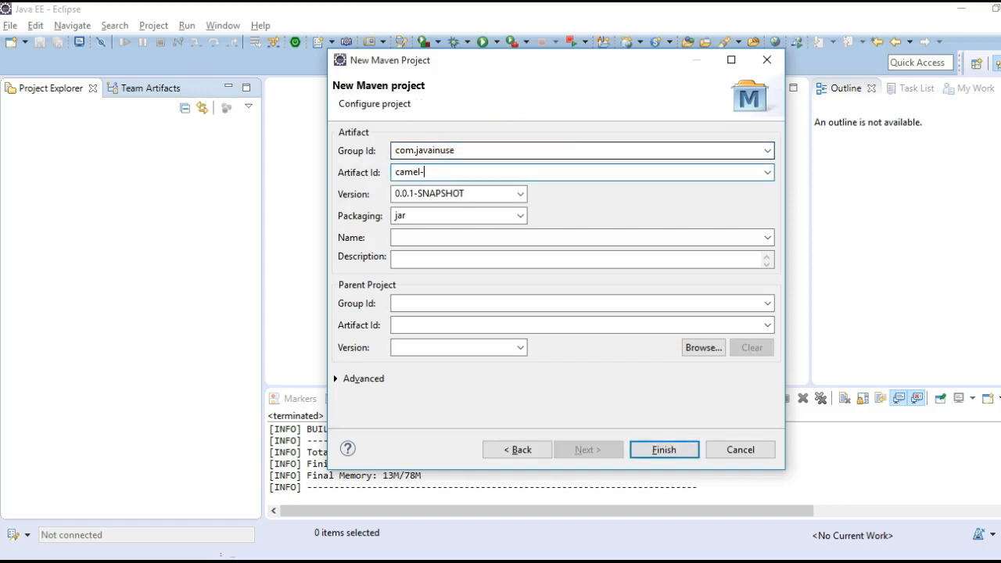
{"action": "type", "text": "activemq"}
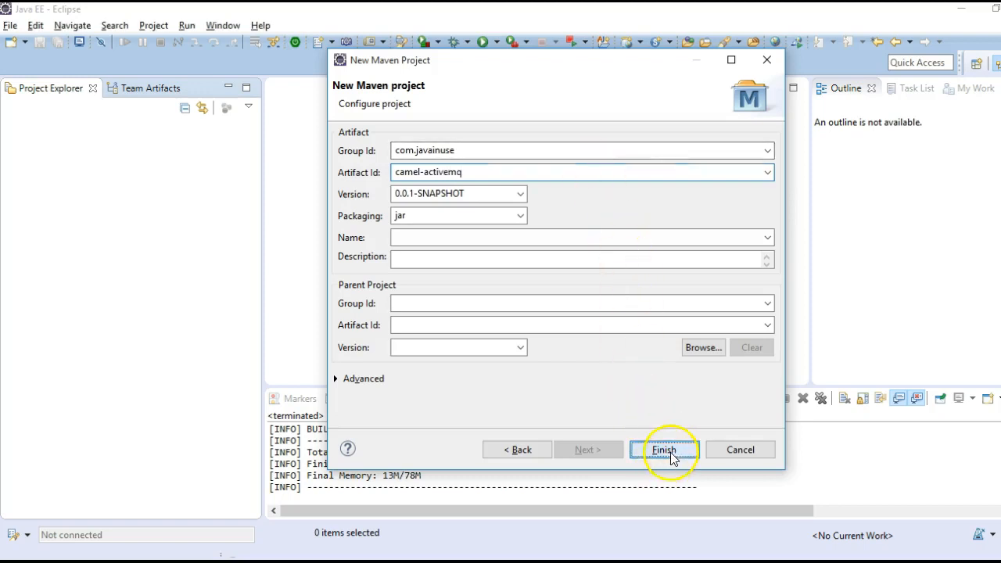
{"action": "left_click", "coordinate": [663, 451]}
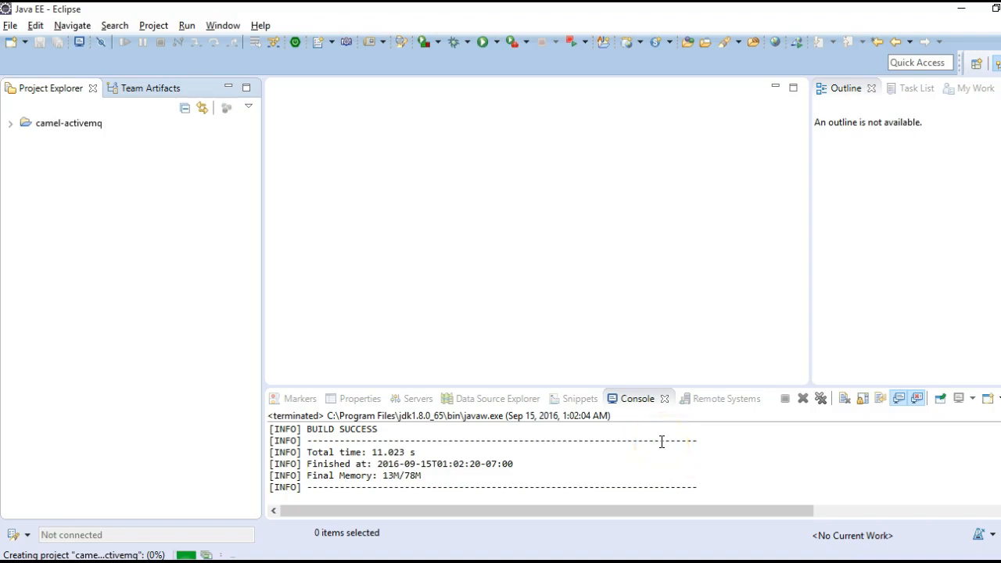
Expand the camel-activemq project tree and select its pom.xml
{"action": "left_click", "coordinate": [11, 122]}
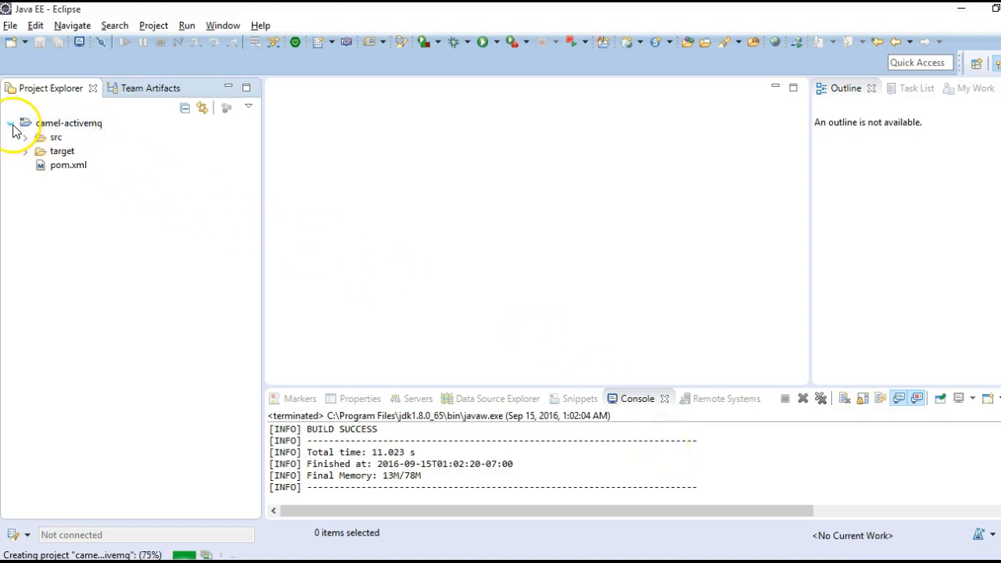
{"action": "left_click", "coordinate": [13, 122]}
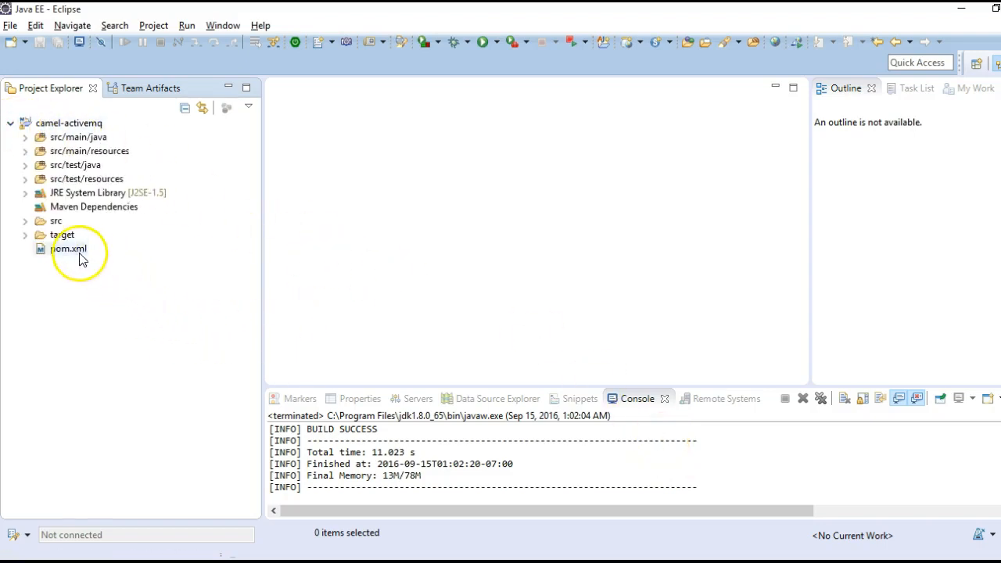
Open the project's pom.xml and view it as raw XML source
{"action": "double_click", "coordinate": [69, 247]}
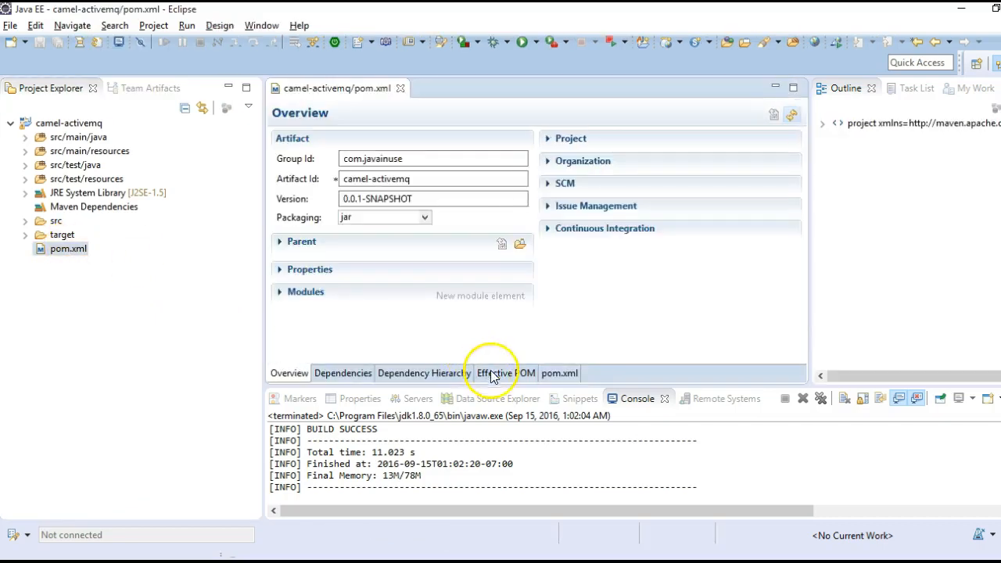
{"action": "left_click", "coordinate": [560, 373]}
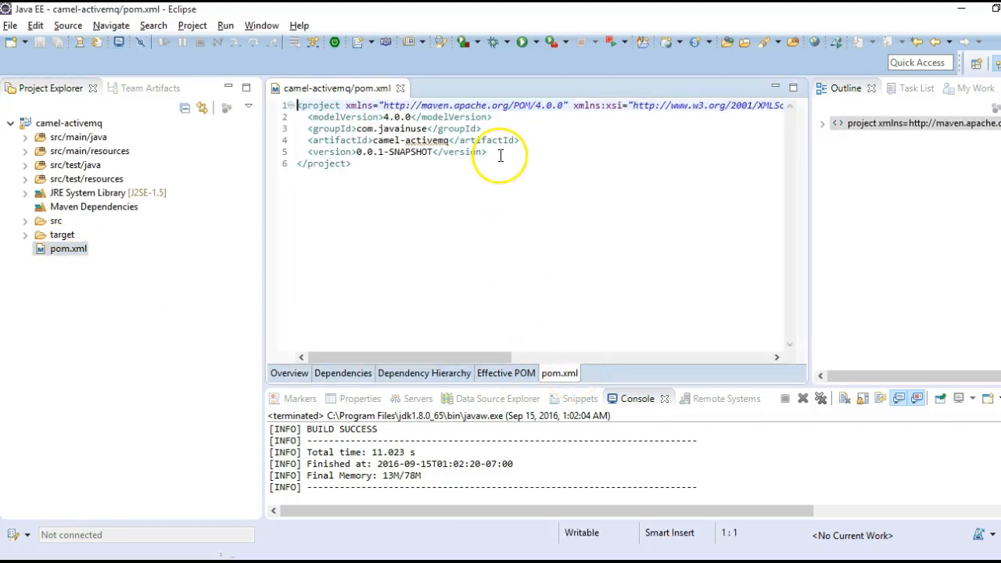
{"action": "left_click", "coordinate": [485, 151]}
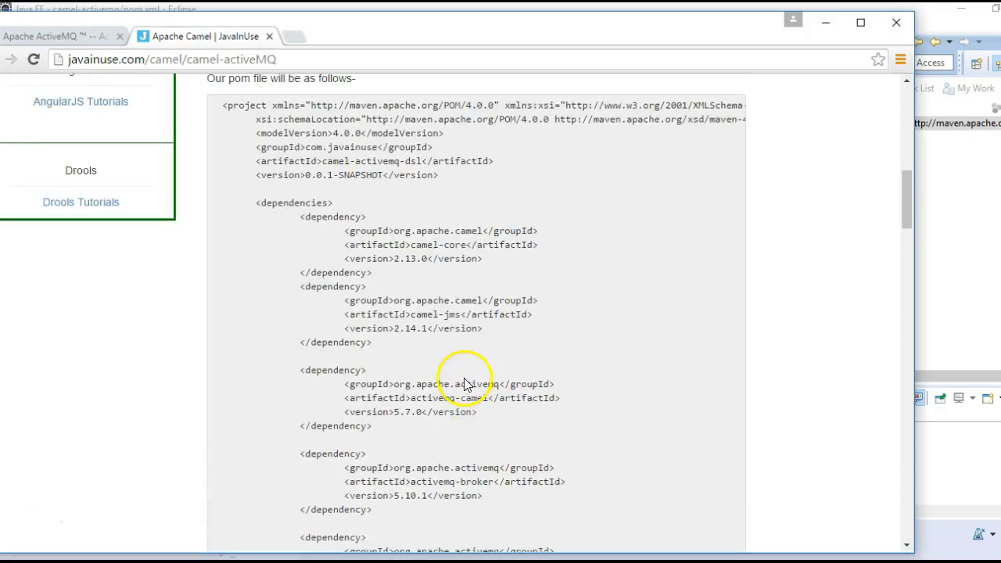
Copy the Camel and ActiveMQ dependency entries from the tutorial's example pom
{"action": "scroll", "scroll_direction": "up", "scroll_amount": 3}
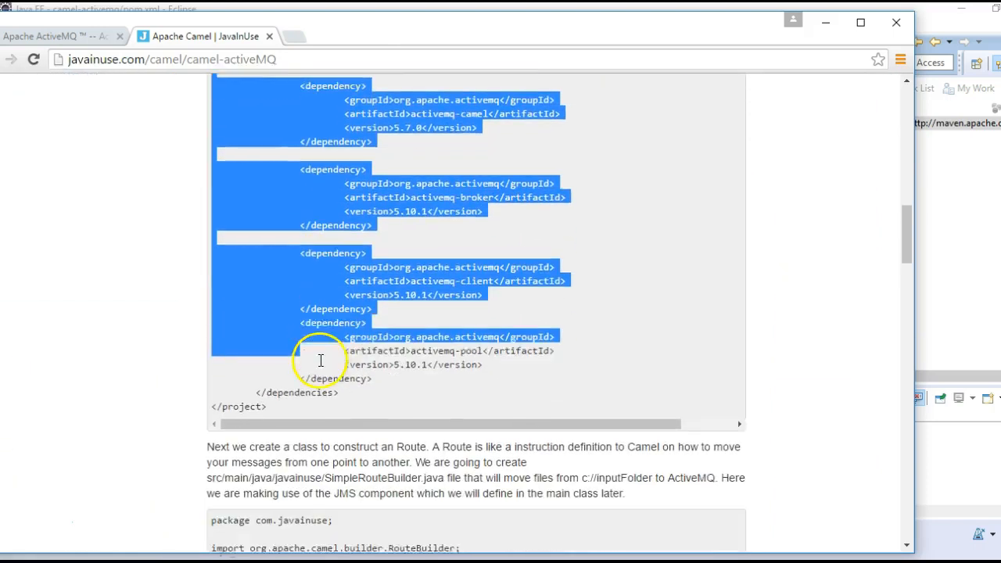
{"action": "right_click", "coordinate": [320, 359]}
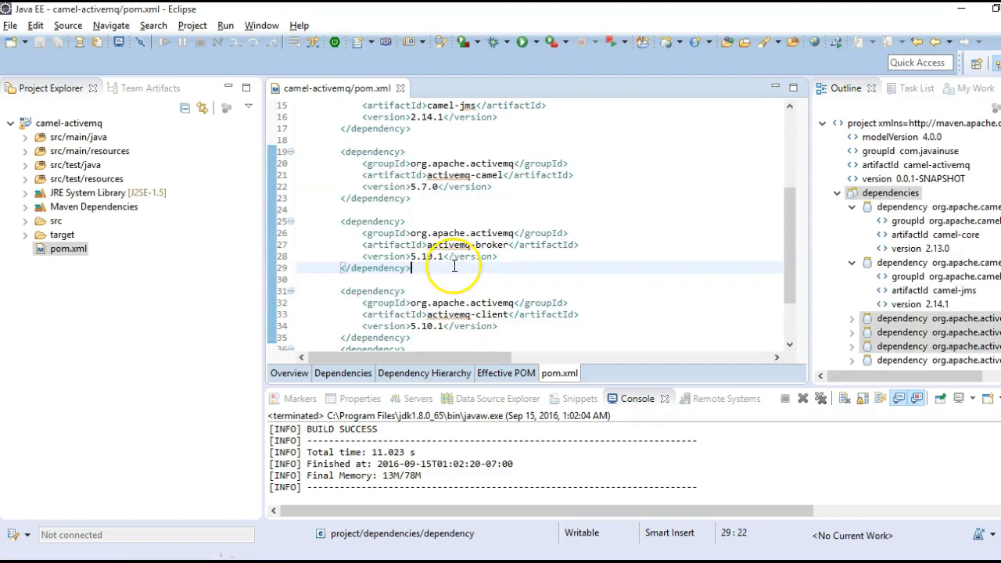
Paste the camel-jms, activemq-camel, activemq-broker and activemq-client dependencies into pom.xml
{"action": "right_click", "coordinate": [453, 265]}
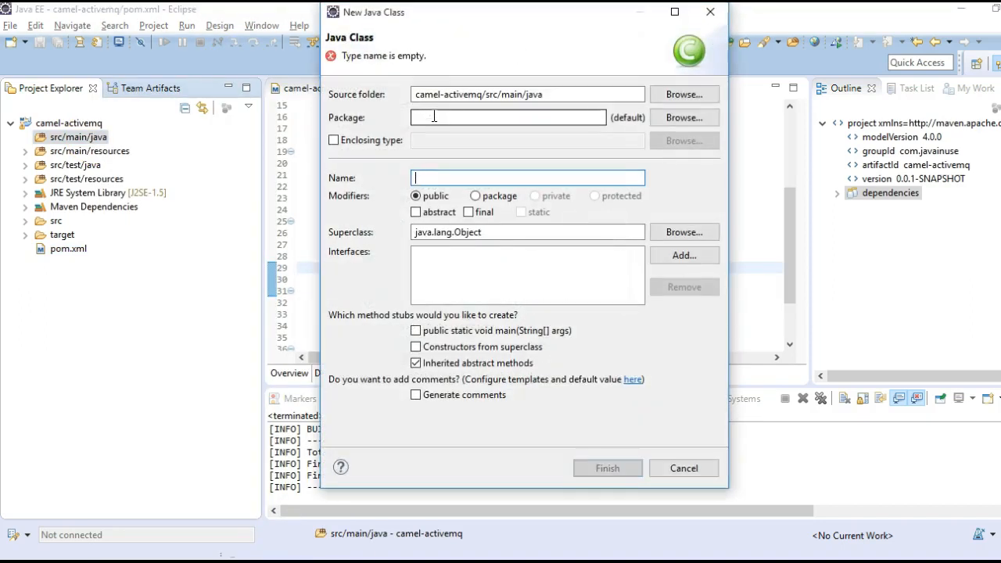
Create class SimpleRouteBuilder in package com.javainuse.route and open it
{"action": "type", "text": "com."}
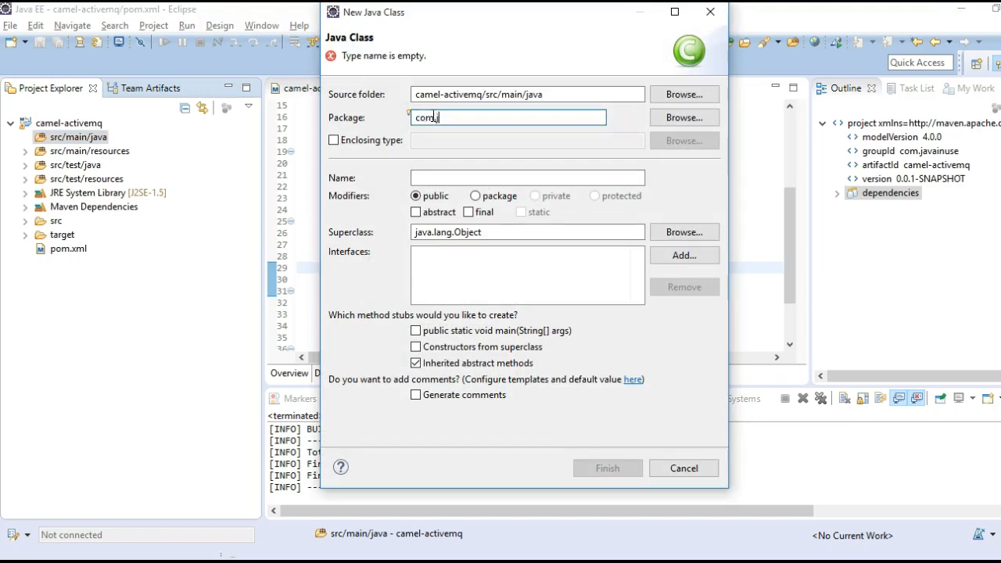
{"action": "type", "text": "javainuse.route"}
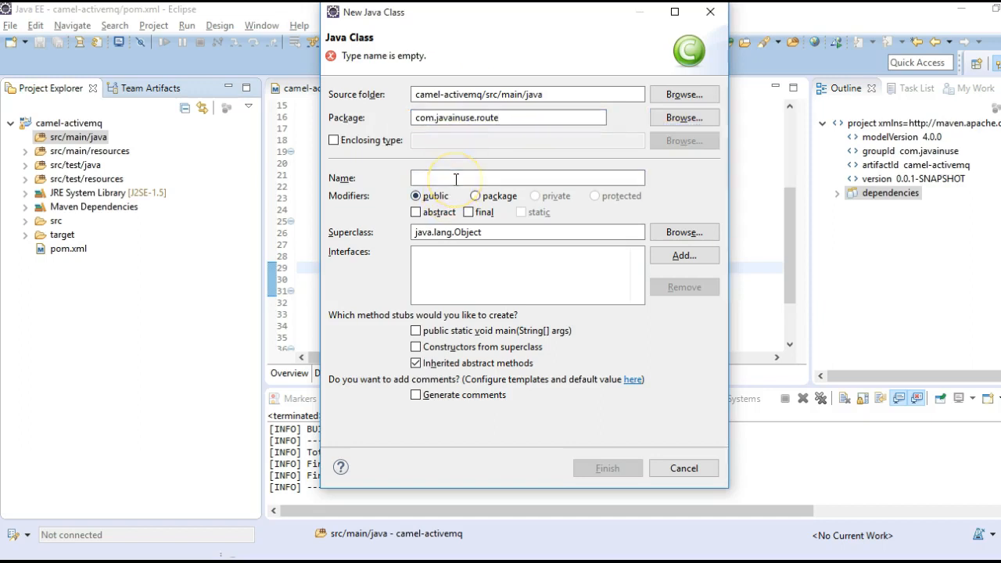
{"action": "type", "text": "SimpleRouteBuilder"}
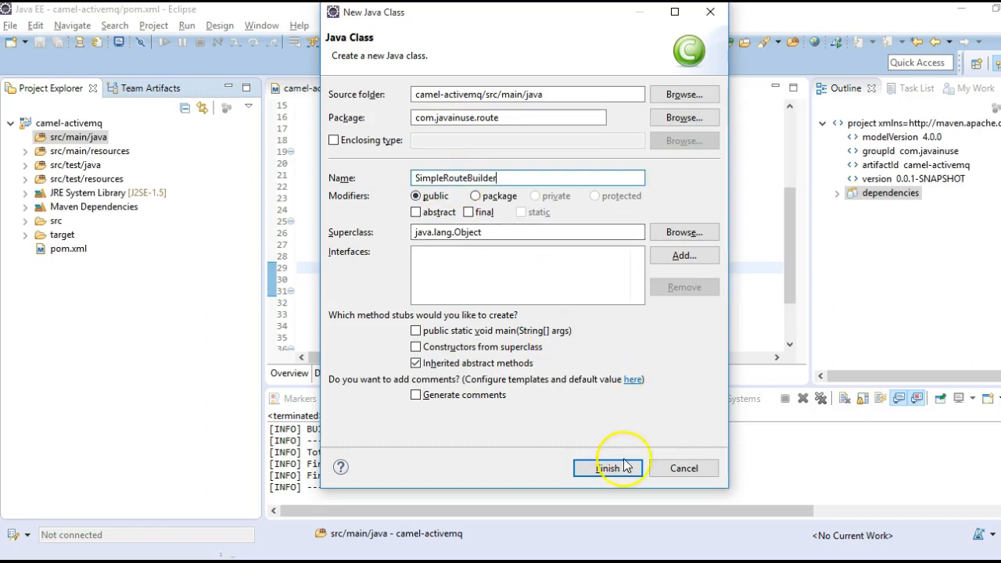
{"action": "left_click", "coordinate": [608, 467]}
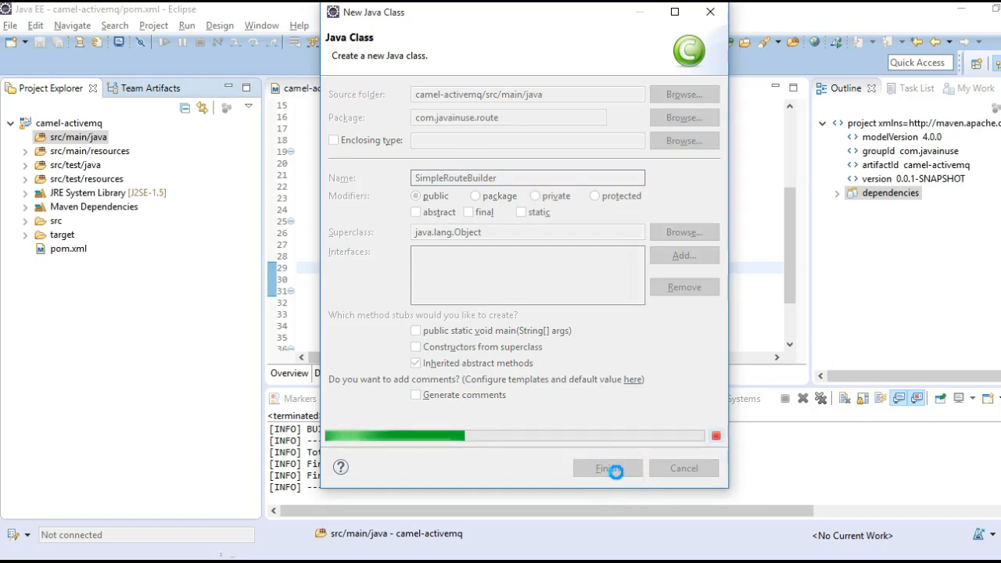
{"action": "left_click", "coordinate": [607, 467]}
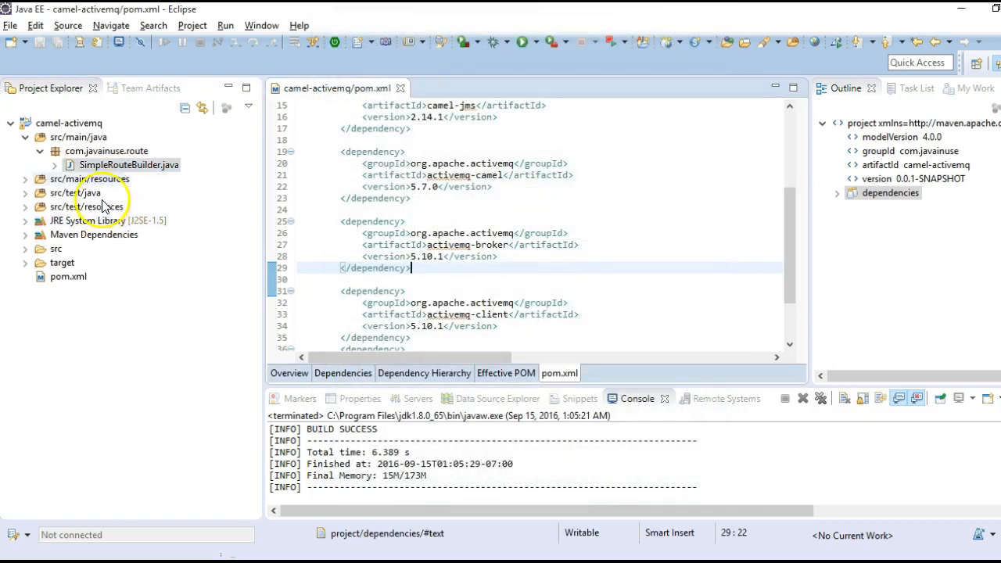
{"action": "double_click", "coordinate": [128, 164]}
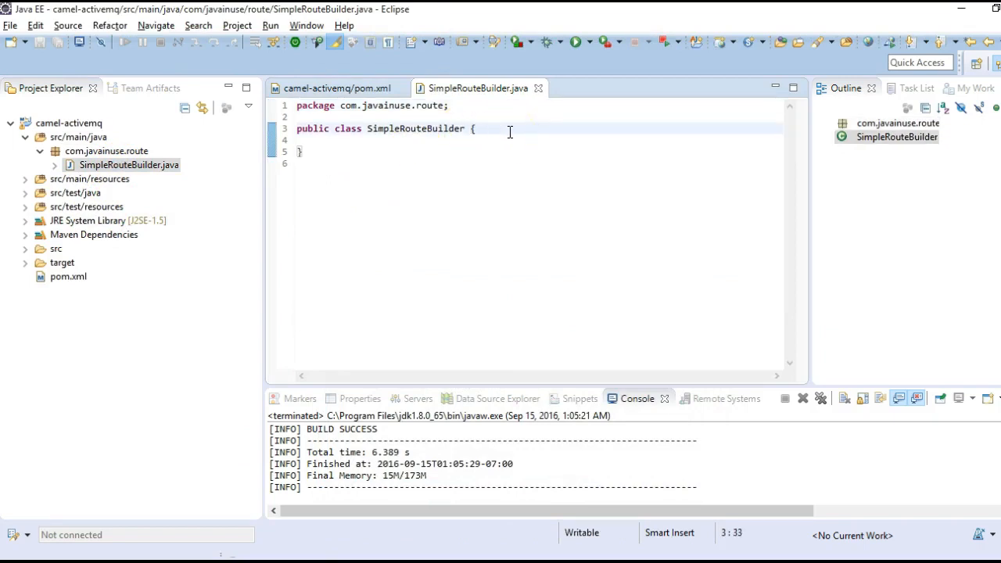
Make SimpleRouteBuilder extend RouteBuilder, importing it and stubbing the configure method
{"action": "type", "text": "extends"}
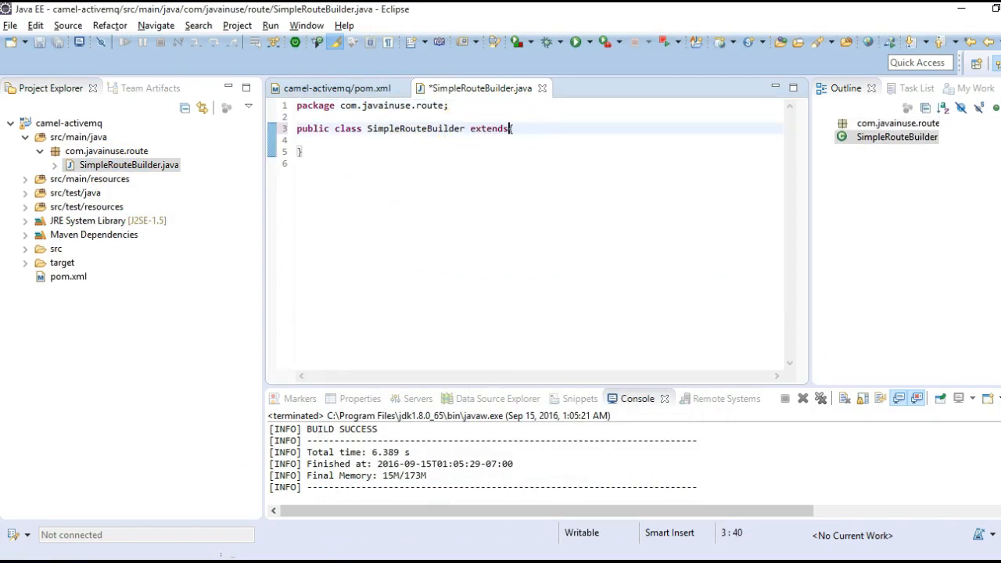
{"action": "type", "text": "Rou"}
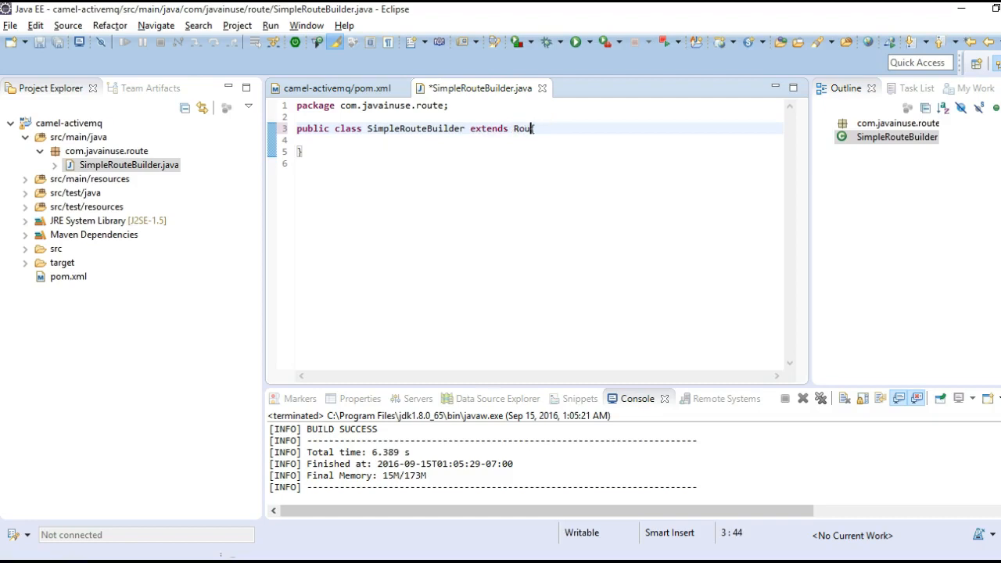
{"action": "type", "text": "teBuilder"}
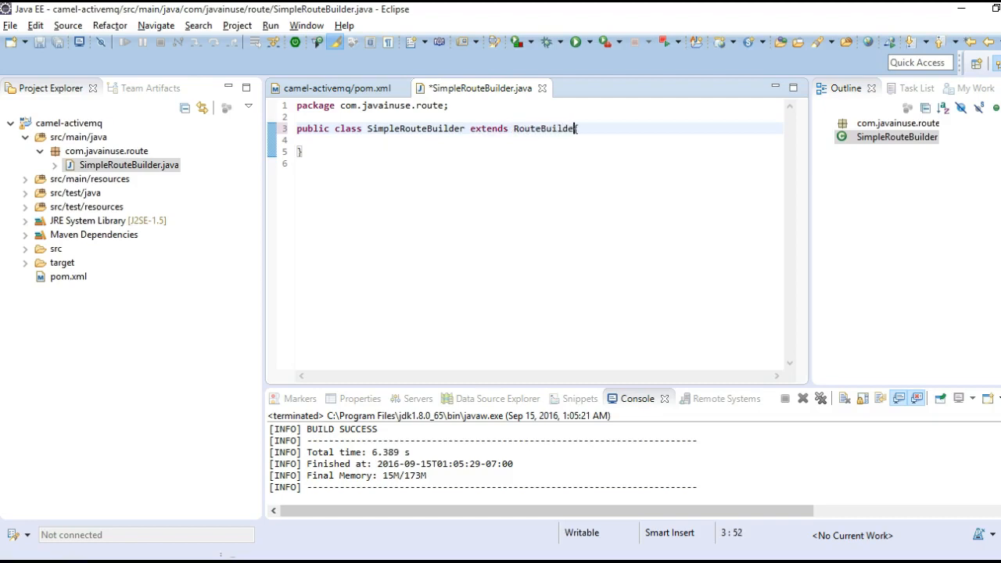
{"action": "type", "text": "{"}
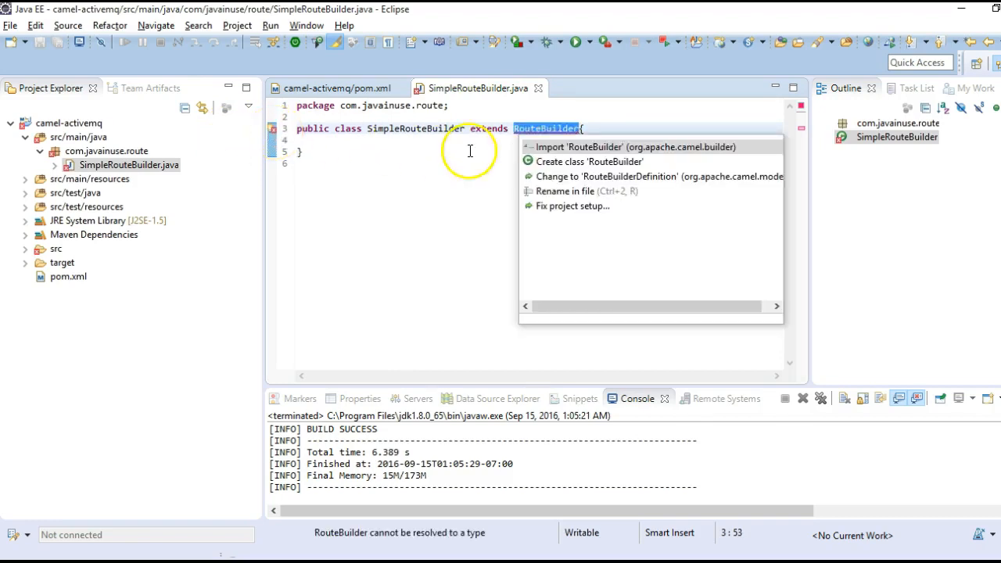
{"action": "left_click", "coordinate": [633, 147]}
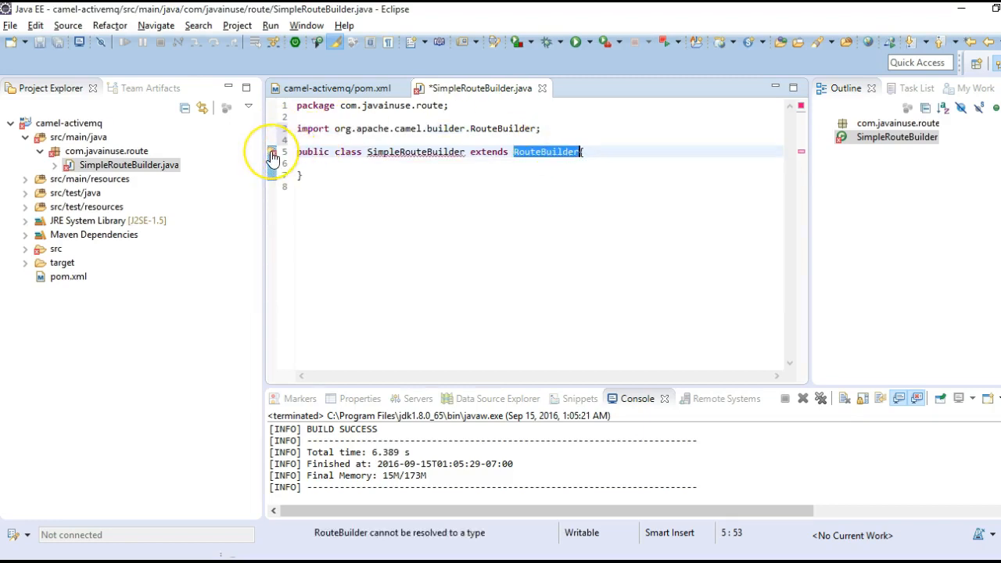
{"action": "left_click", "coordinate": [272, 152]}
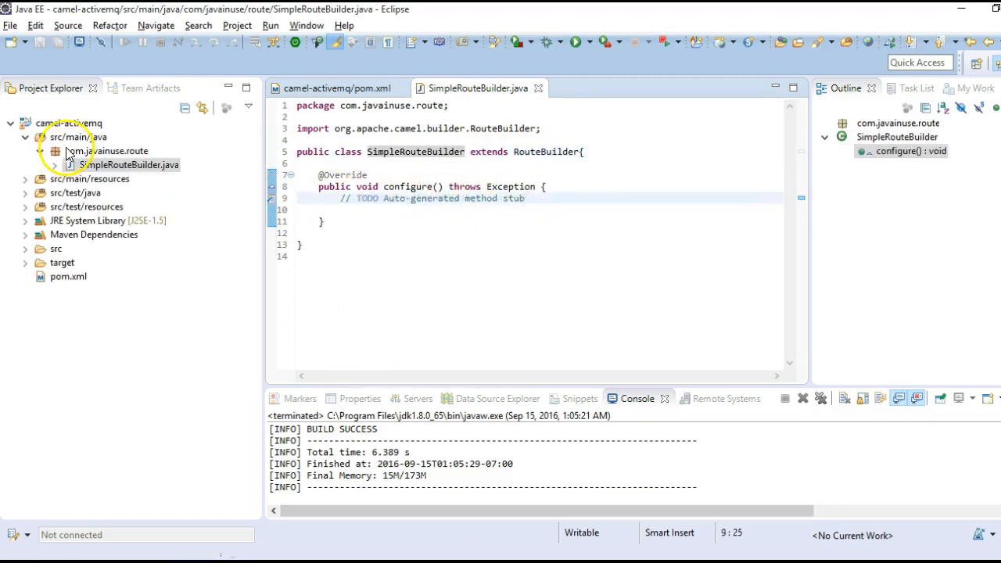
{"action": "left_click", "coordinate": [56, 150]}
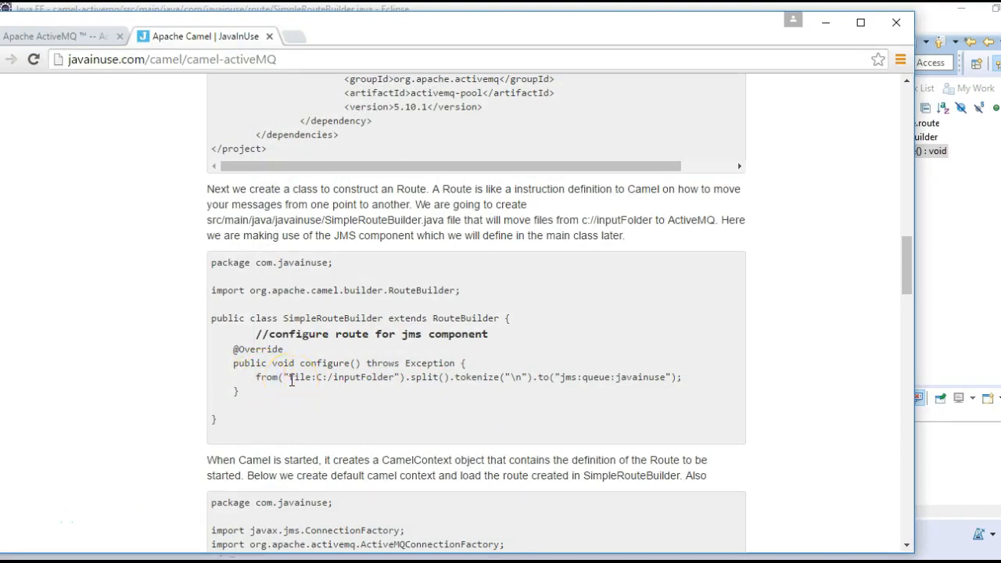
Review and select the tutorial's from("file:C:/inputFolder")...to("jms:queue:javainuse") route line
{"action": "double_click", "coordinate": [310, 377]}
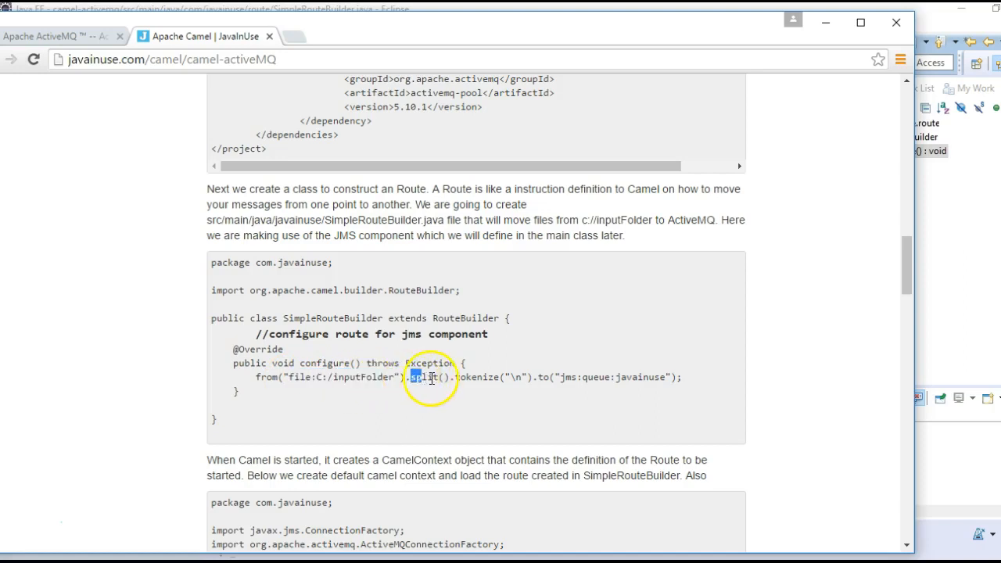
{"action": "double_click", "coordinate": [429, 377]}
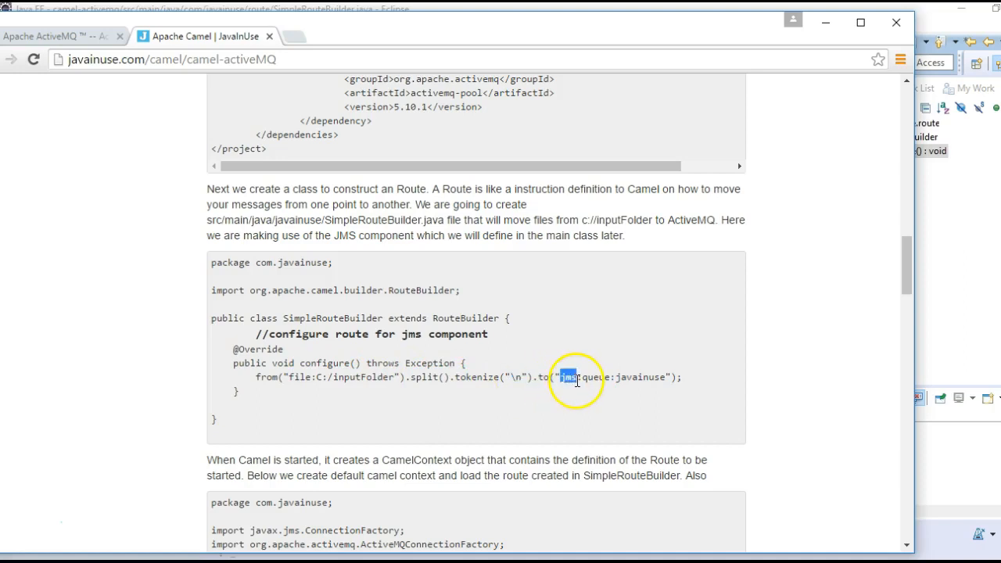
{"action": "left_click", "coordinate": [610, 377]}
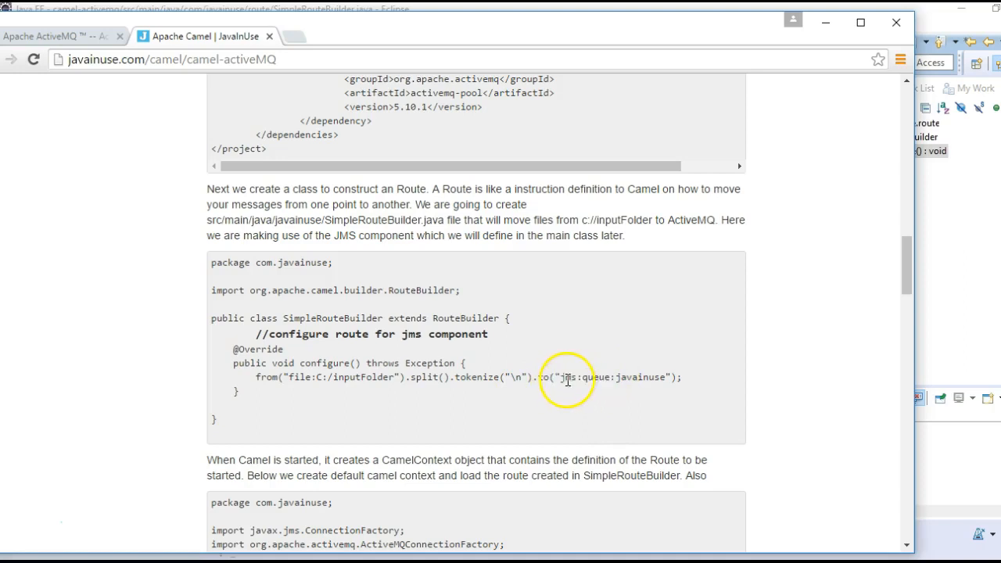
{"action": "double_click", "coordinate": [566, 377]}
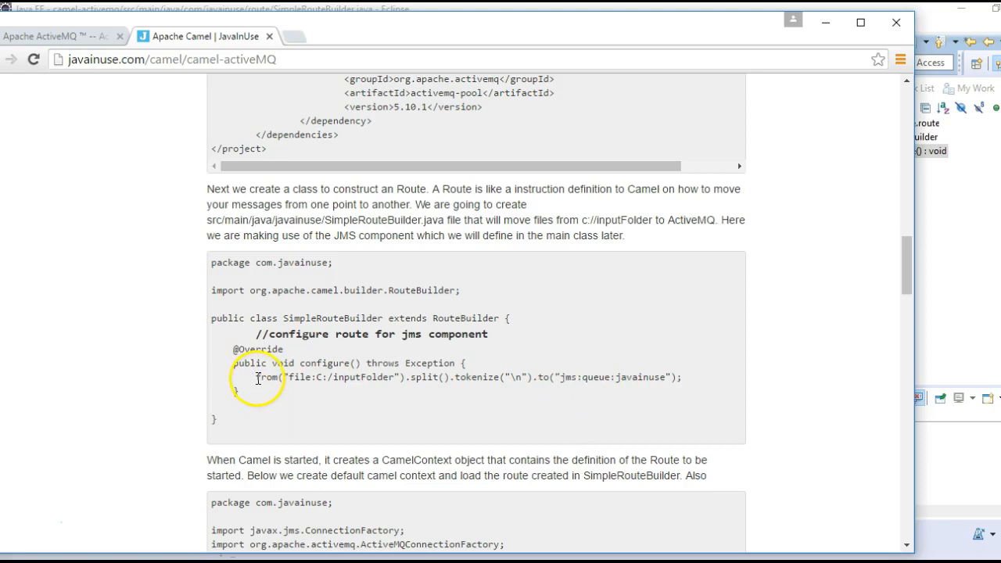
{"action": "left_click_drag", "start_coordinate": [256, 377], "coordinate": [682, 377]}
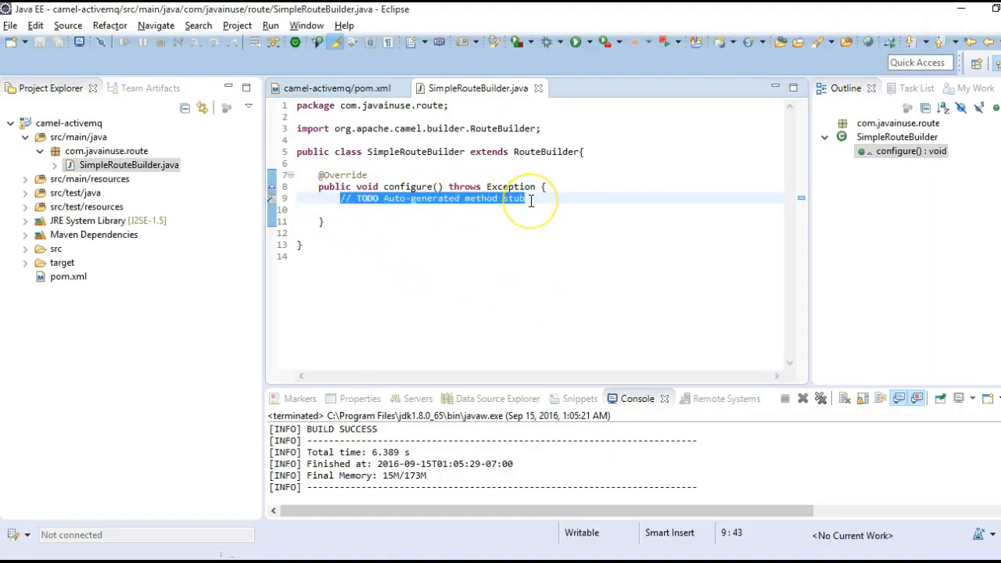
Write from("file:C:/inputFolder").split().tokenize("\n").to("jms:queue:javainuse") inside configure()
{"action": "type", "text": "from(\"file:C:/inputFolder\").split().tokenize(\"\\n\").to(\"jms:queue:javainuse\");"}
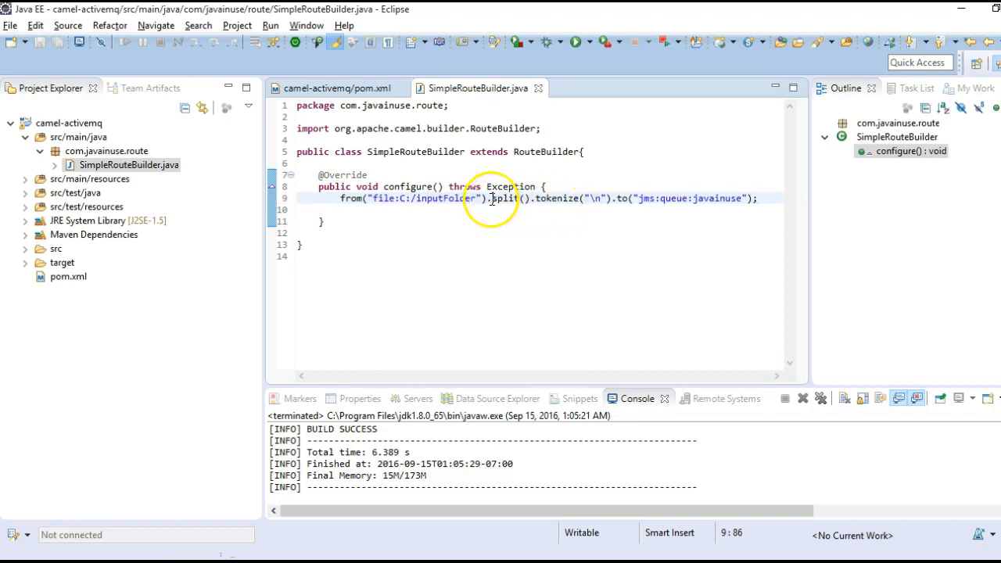
{"action": "double_click", "coordinate": [510, 197]}
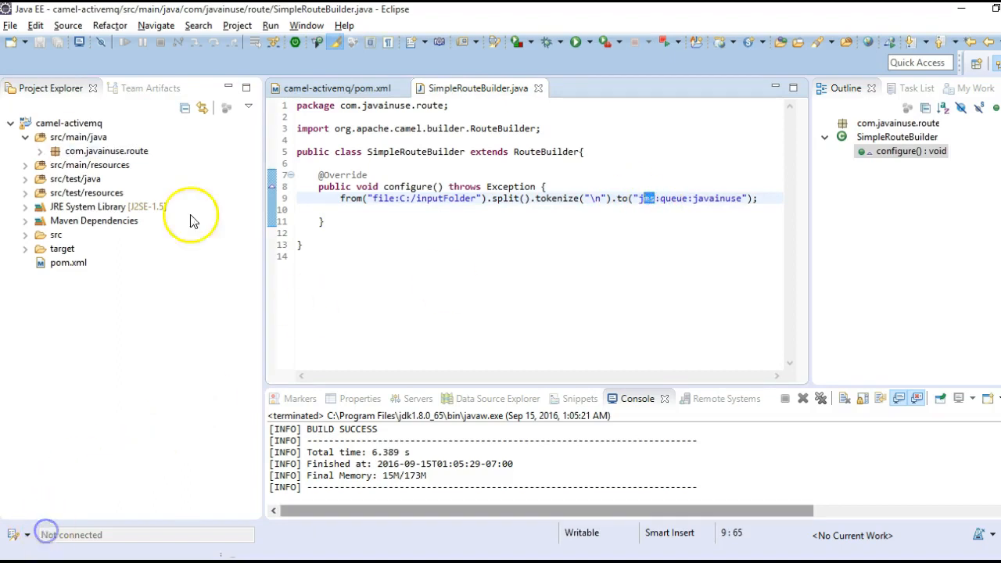
{"action": "right_click", "coordinate": [190, 216]}
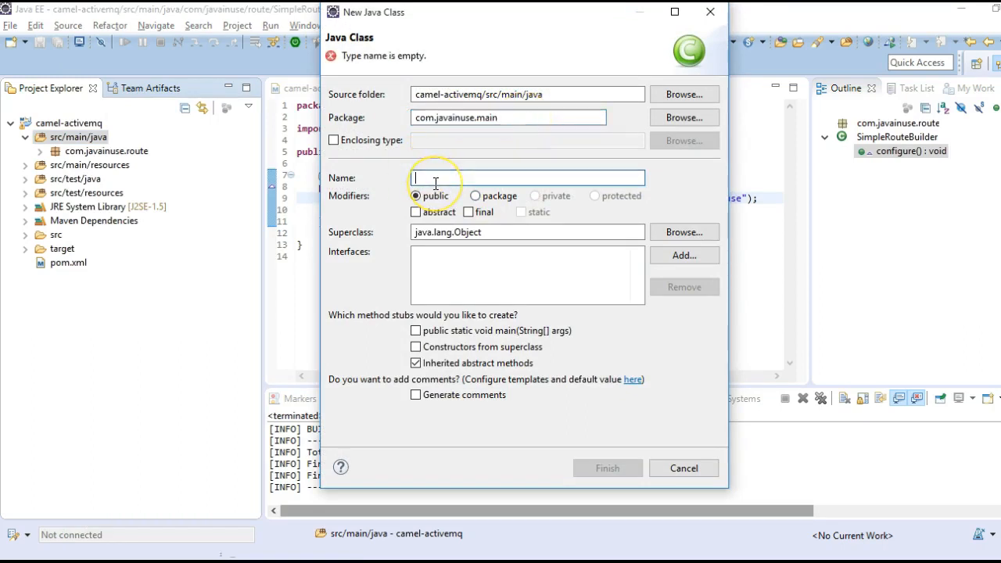
Create MainClass in com.javainuse.main and paste the tutorial's MainApp code into it
{"action": "type", "text": "MainCla"}
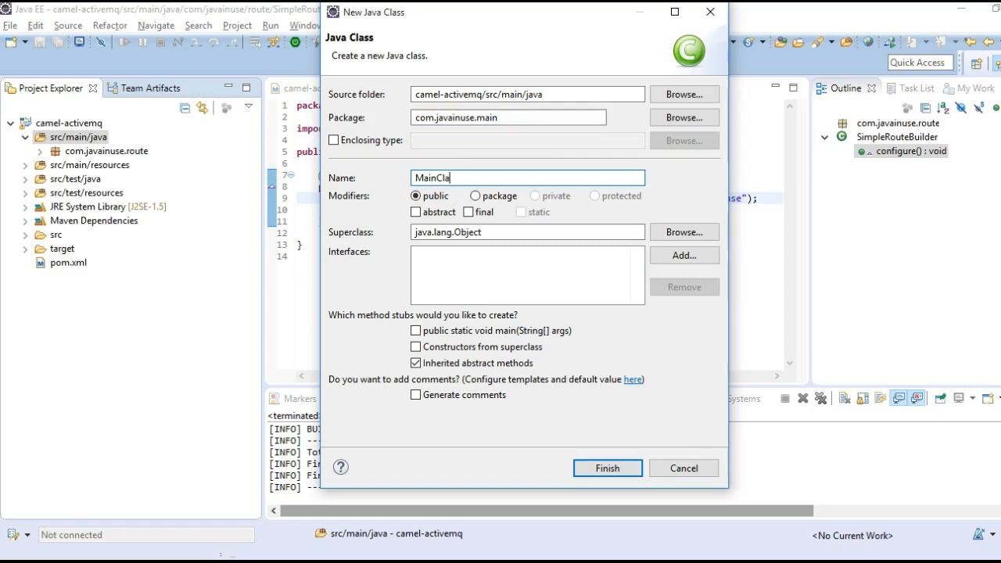
{"action": "left_click", "coordinate": [607, 467]}
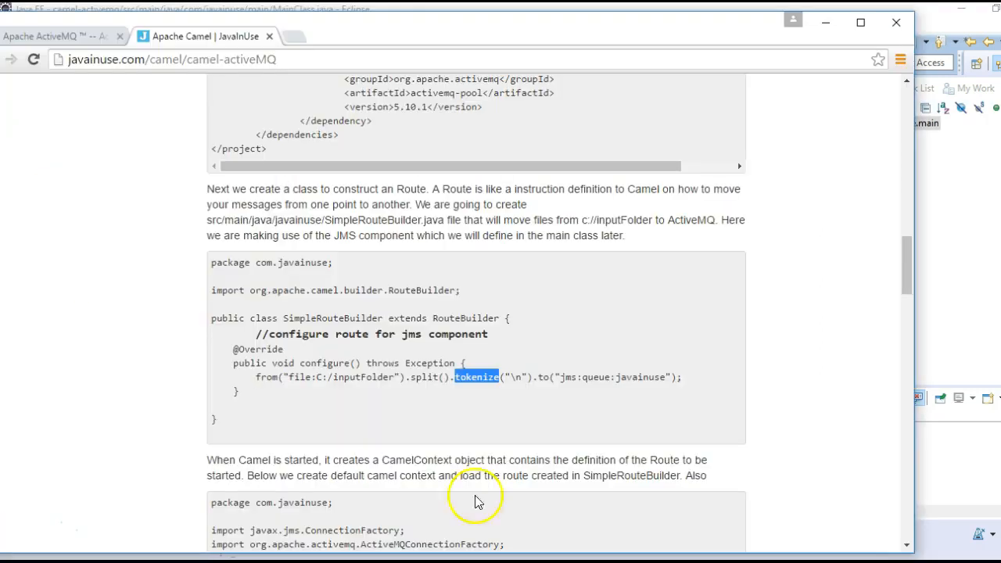
{"action": "scroll", "scroll_direction": "down", "scroll_amount": 3}
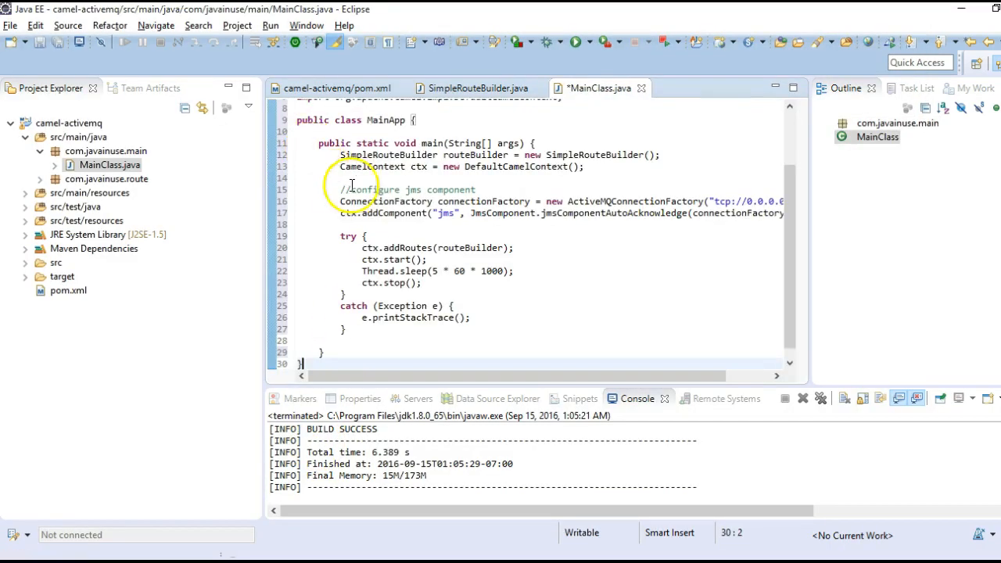
Correct MainClass's name, package and imports, checking its "jms" component against the route's jms:queue URI
{"action": "double_click", "coordinate": [394, 117]}
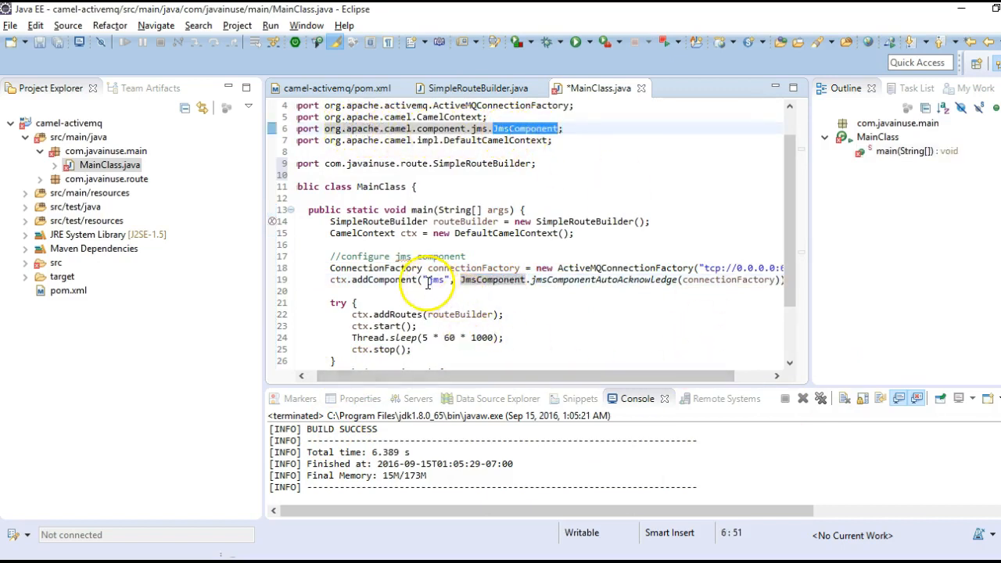
{"action": "double_click", "coordinate": [436, 280]}
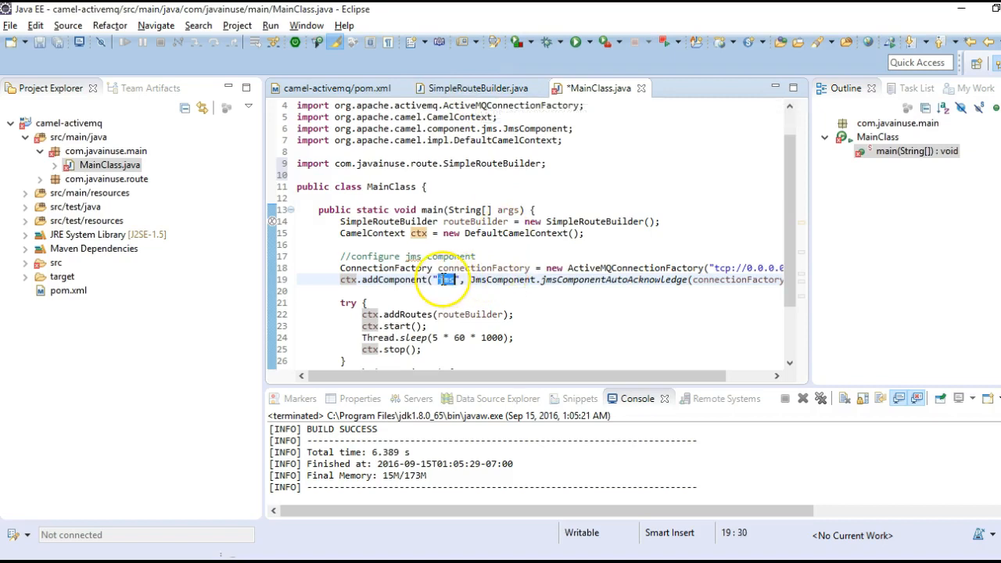
{"action": "left_click", "coordinate": [477, 87]}
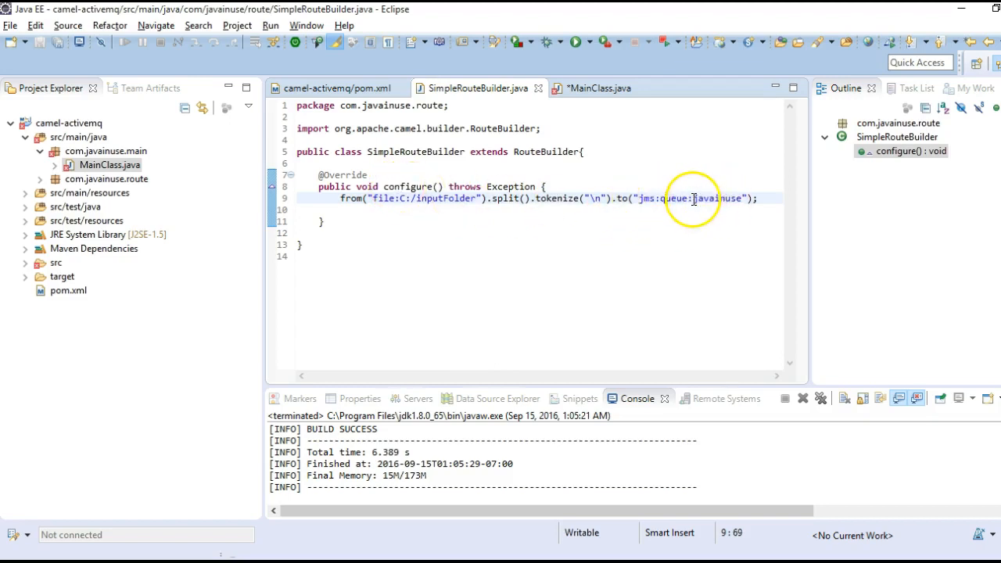
{"action": "double_click", "coordinate": [713, 197]}
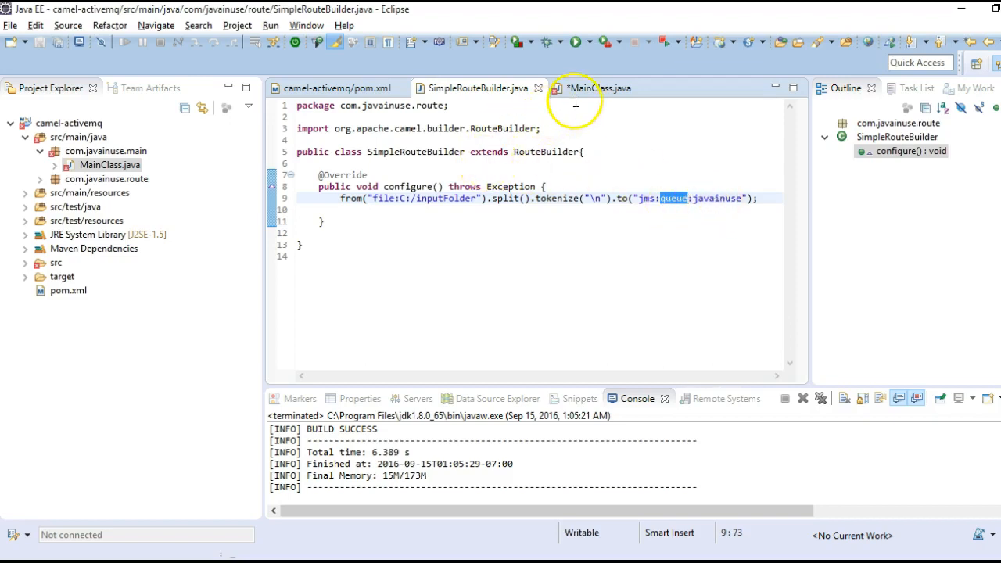
{"action": "left_click", "coordinate": [591, 88]}
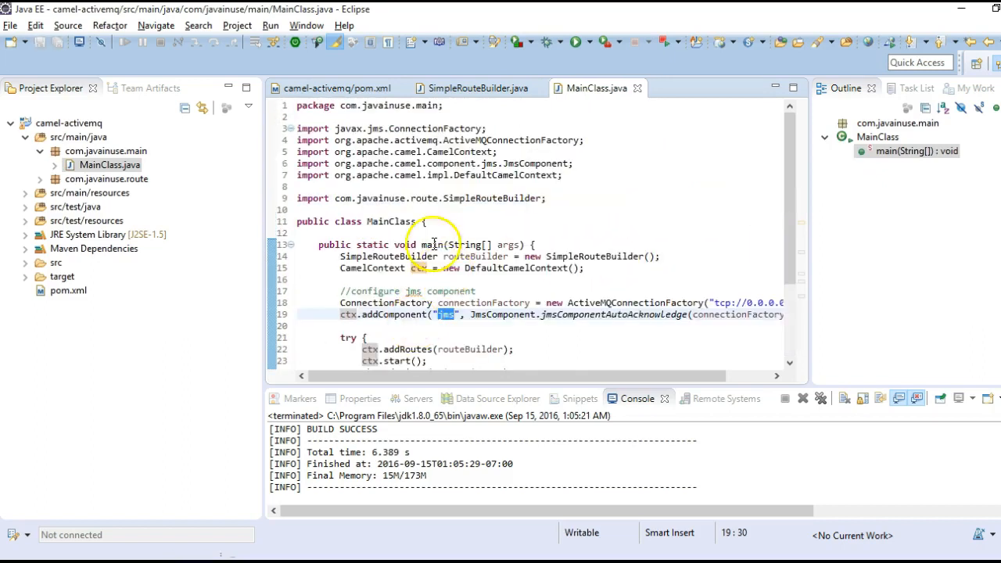
Run MainClass as a Java Application and terminate it from the Console
{"action": "right_click", "coordinate": [395, 182]}
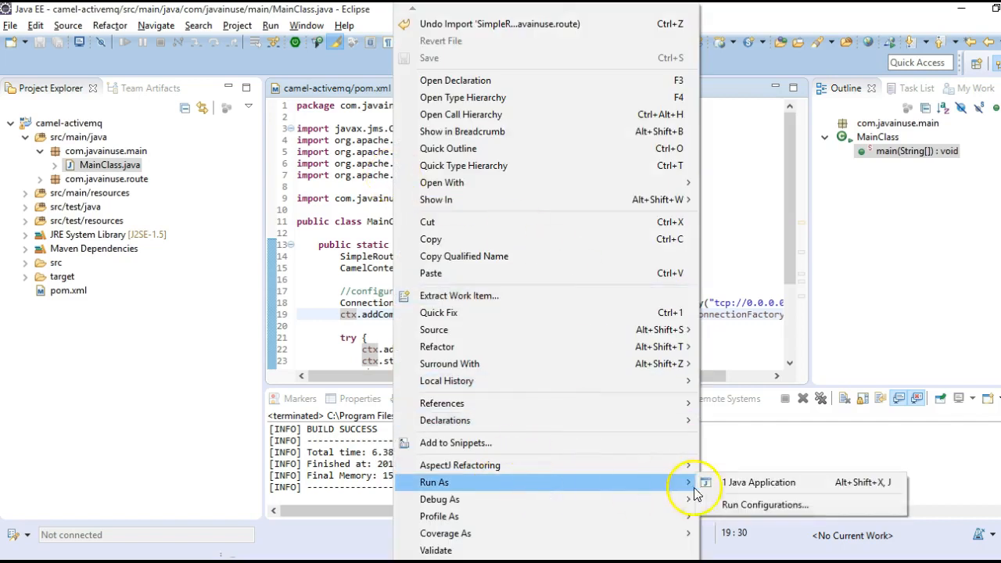
{"action": "left_click", "coordinate": [757, 481]}
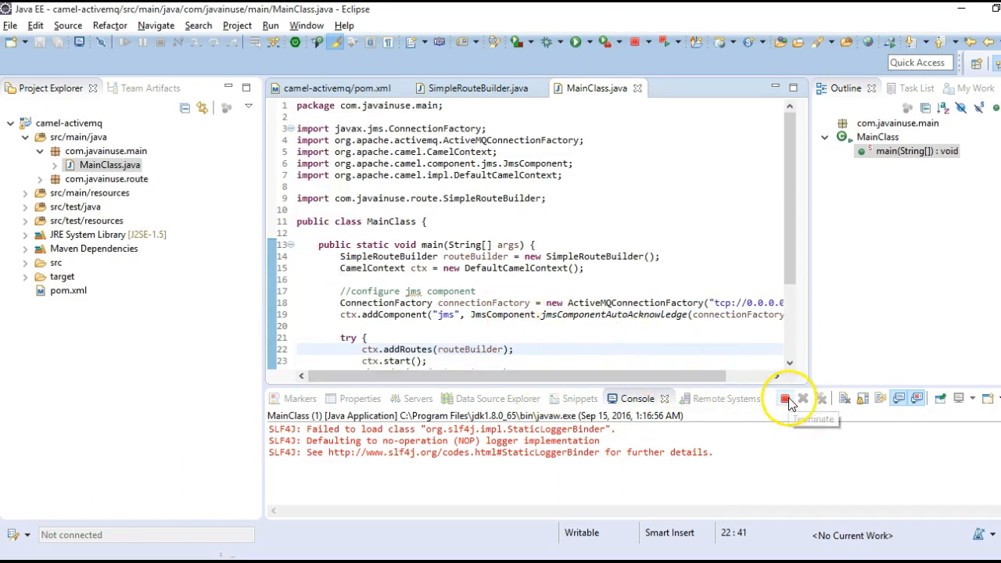
{"action": "left_click", "coordinate": [786, 399]}
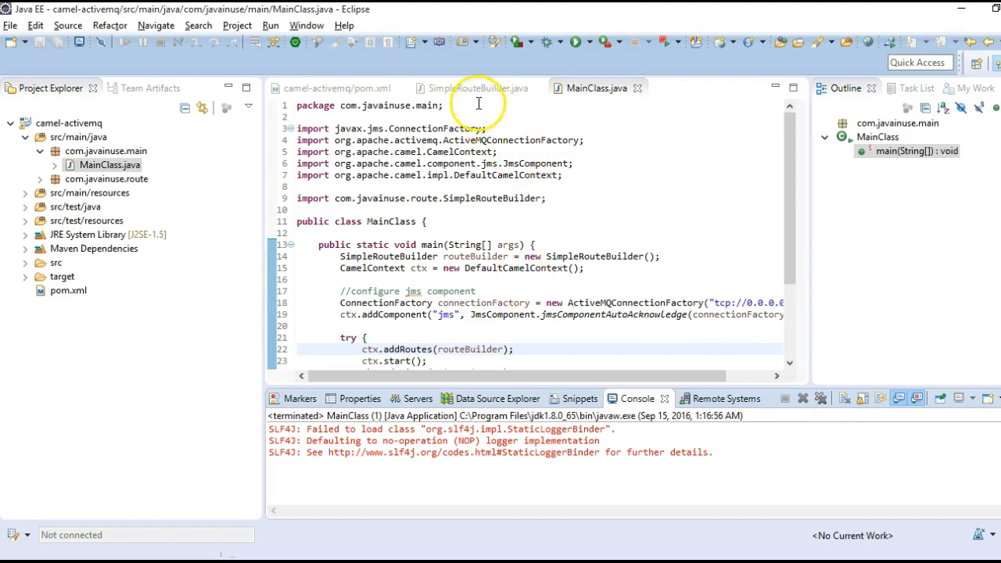
Select the C:/inputFolder source path in SimpleRouteBuilder and switch to File Explorer
{"action": "left_click", "coordinate": [477, 87]}
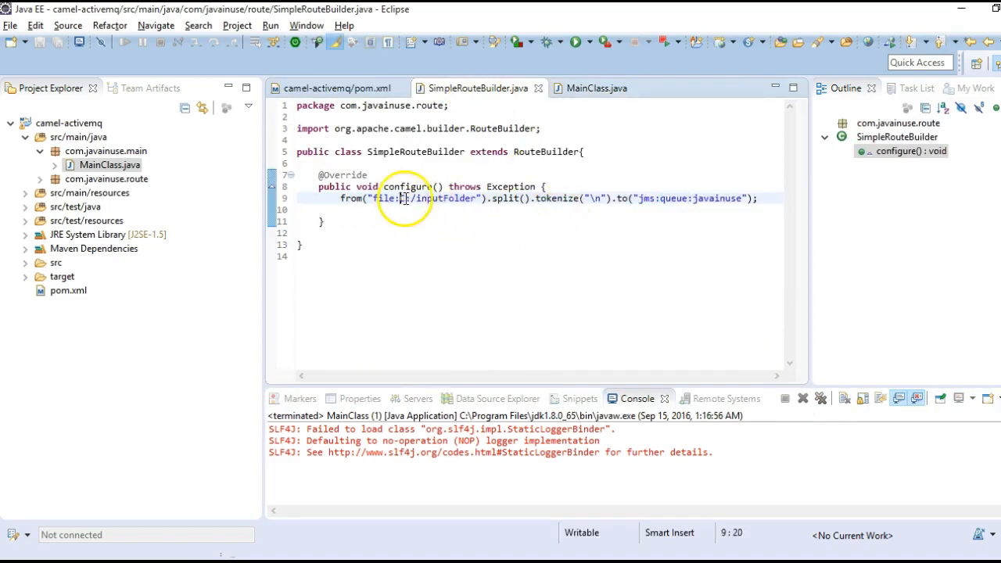
{"action": "left_click_drag", "start_coordinate": [398, 197], "coordinate": [476, 198]}
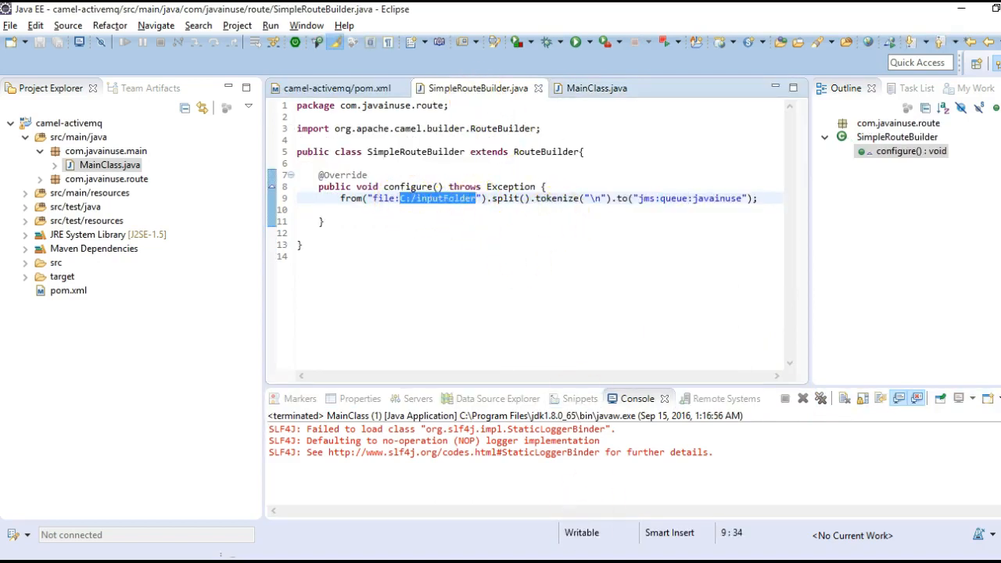
{"action": "left_click", "coordinate": [456, 516]}
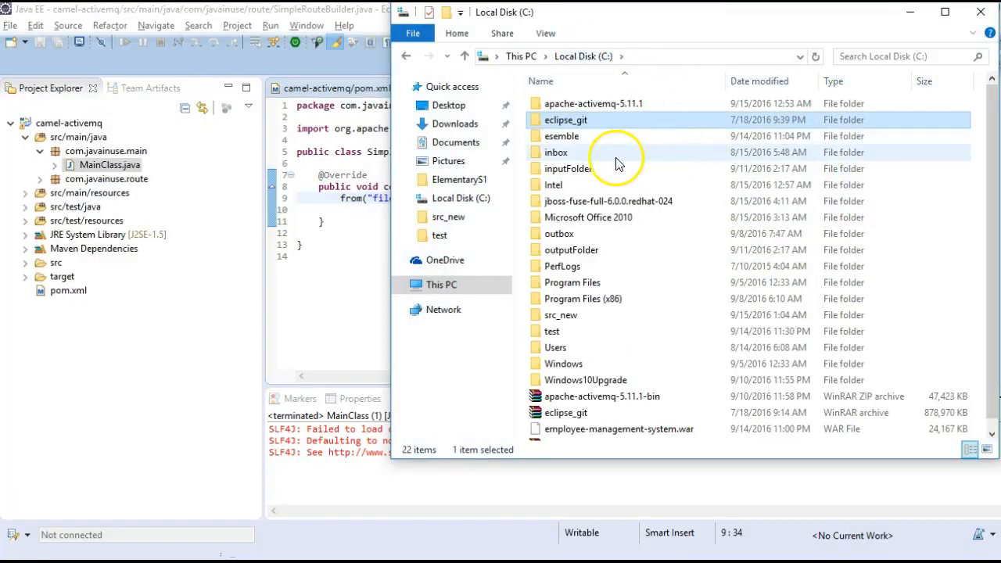
Create a new text document inside C:\inputFolder
{"action": "double_click", "coordinate": [566, 169]}
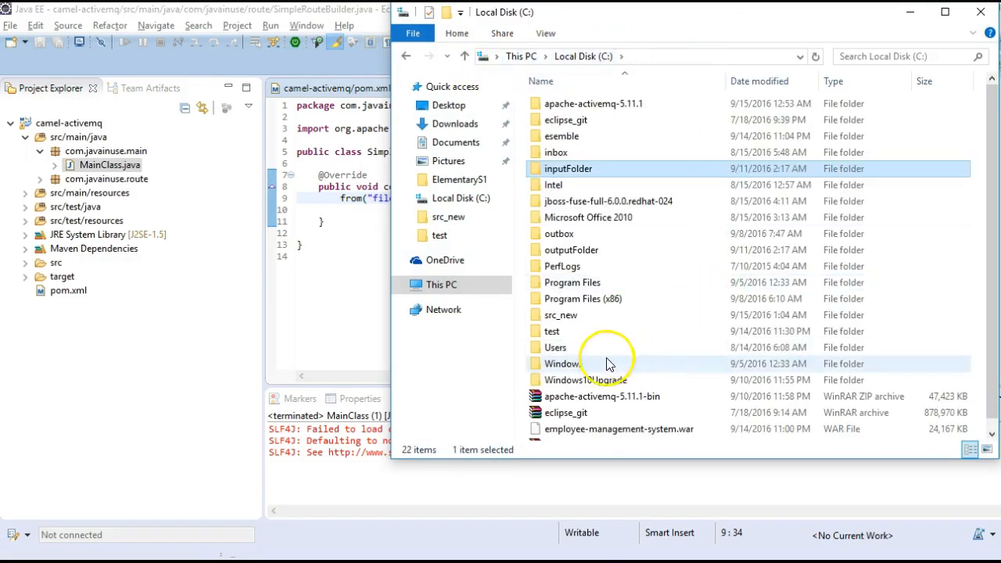
{"action": "scroll", "scroll_direction": "down", "scroll_amount": 3}
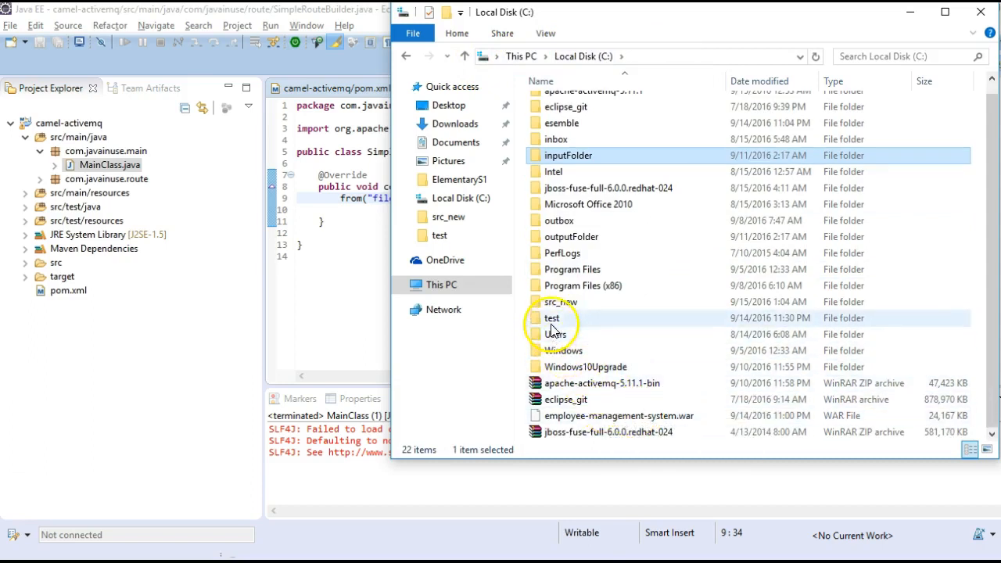
{"action": "double_click", "coordinate": [568, 155]}
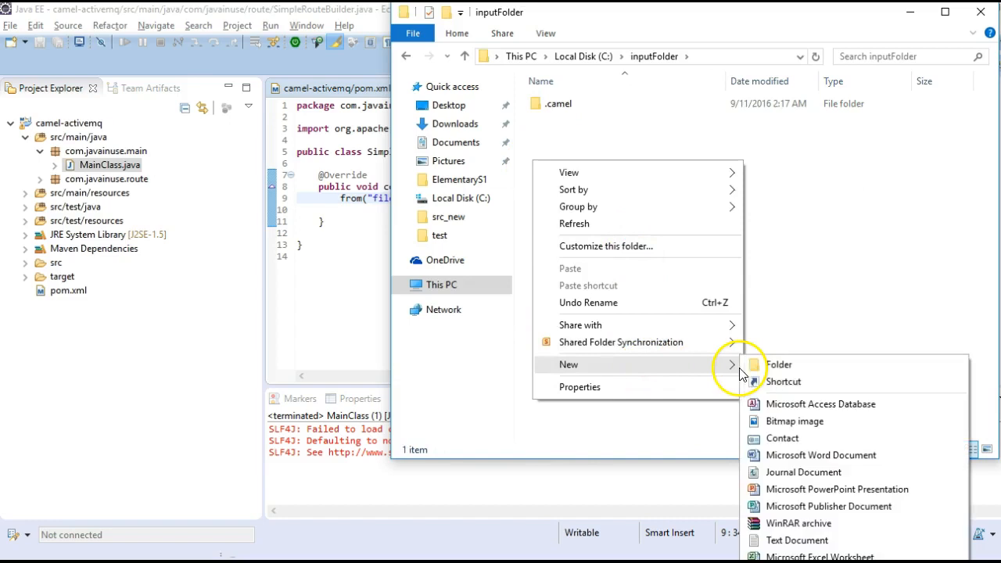
{"action": "left_click", "coordinate": [798, 541]}
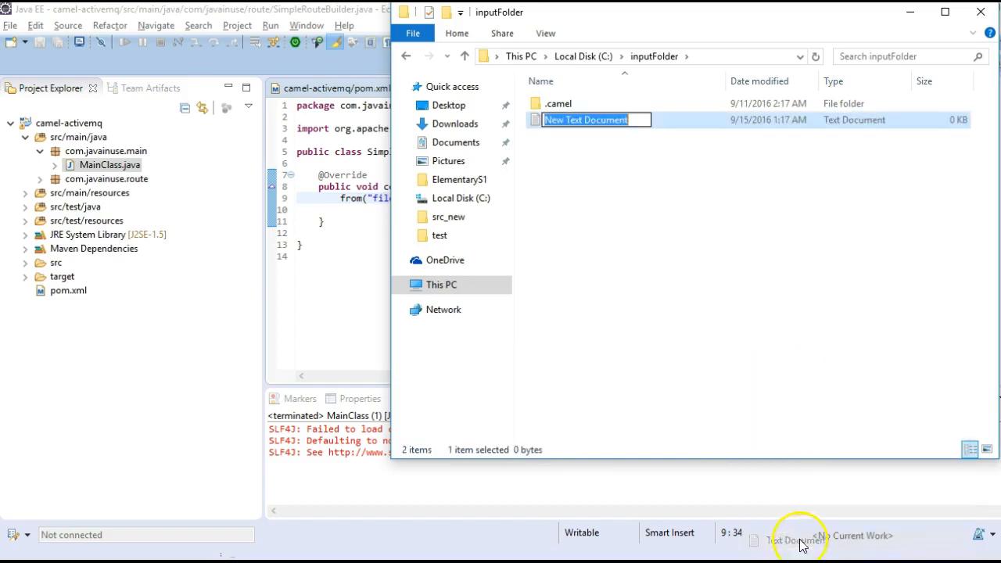
Write activemq, hello, world, application on separate lines in the new document, save and close Notepad
{"action": "double_click", "coordinate": [585, 119]}
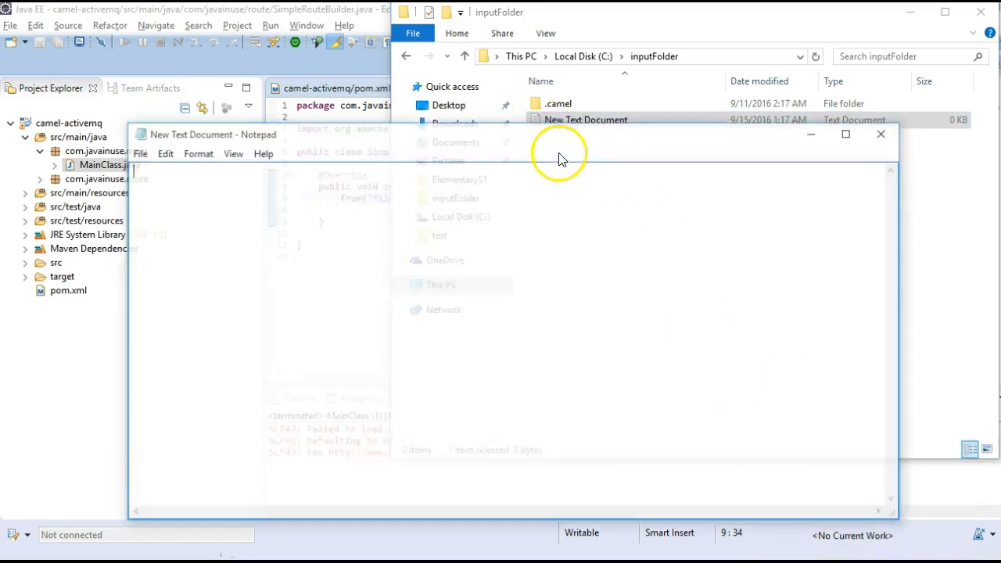
{"action": "type", "text": "ac"}
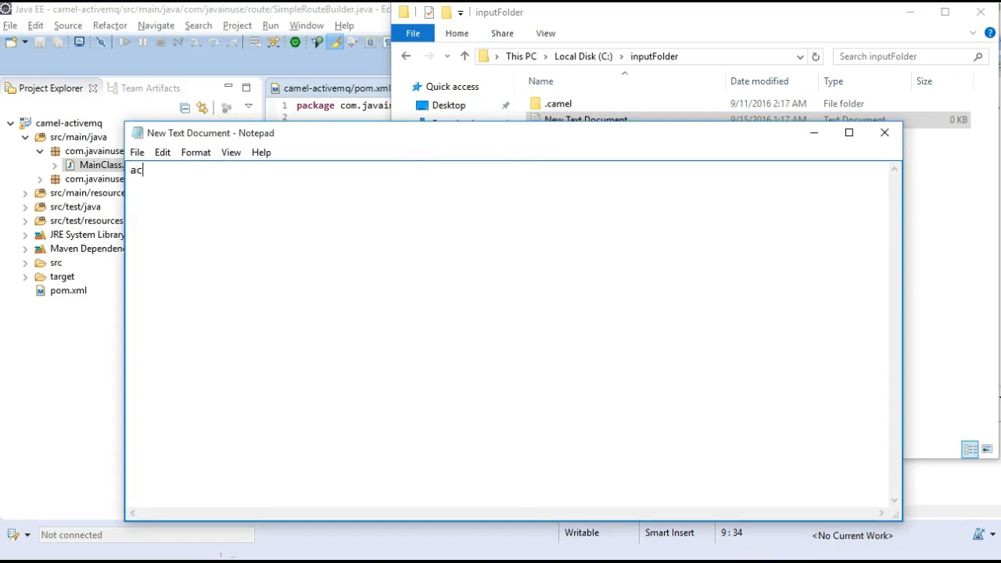
{"action": "type", "text": "tivemq"}
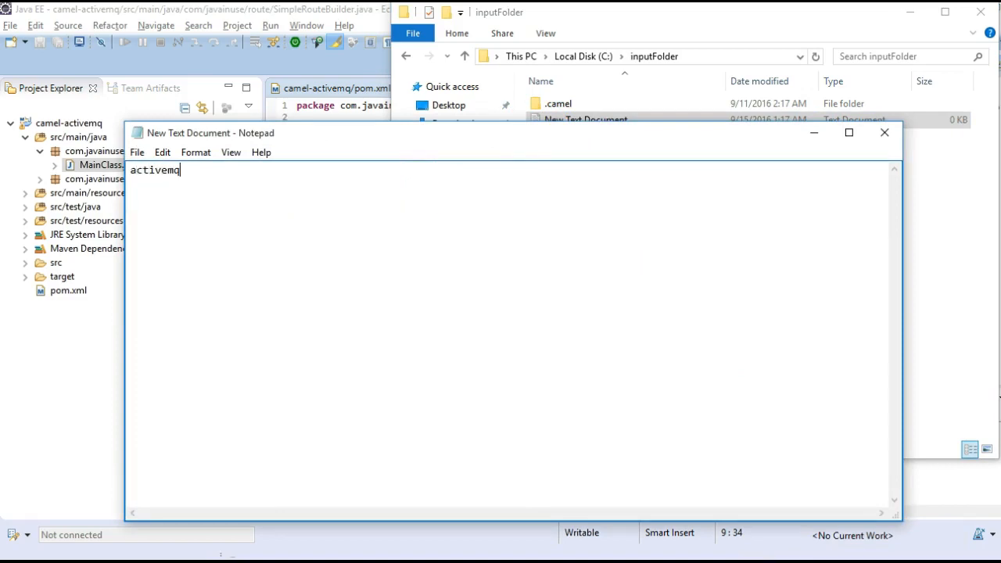
{"action": "type", "text": "hel"}
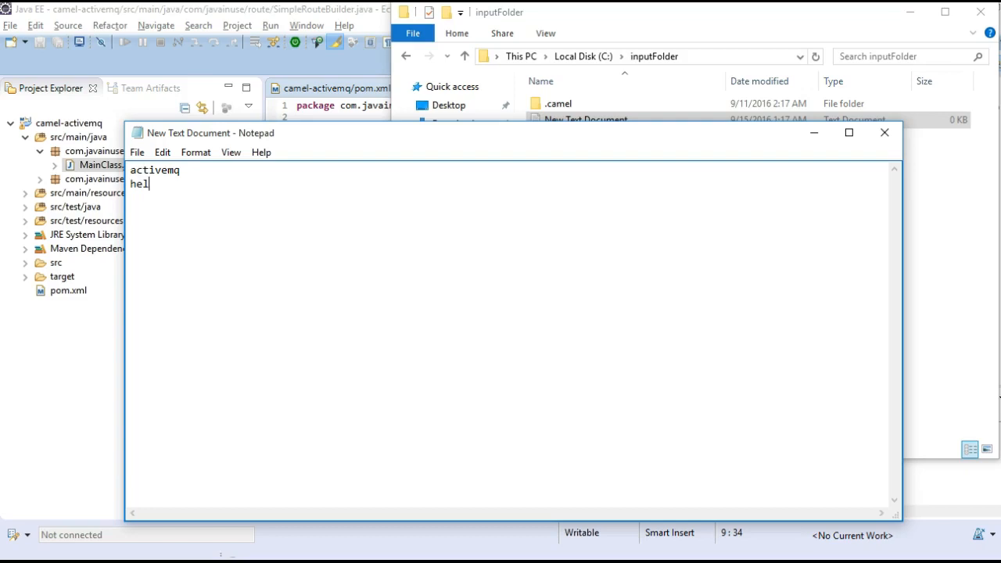
{"action": "type", "text": "lo"}
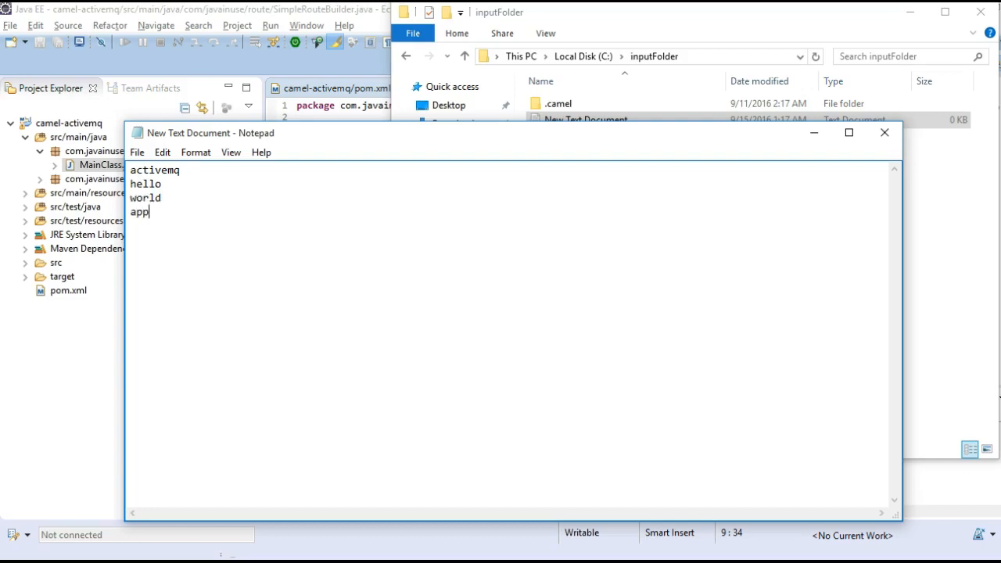
{"action": "type", "text": "lication"}
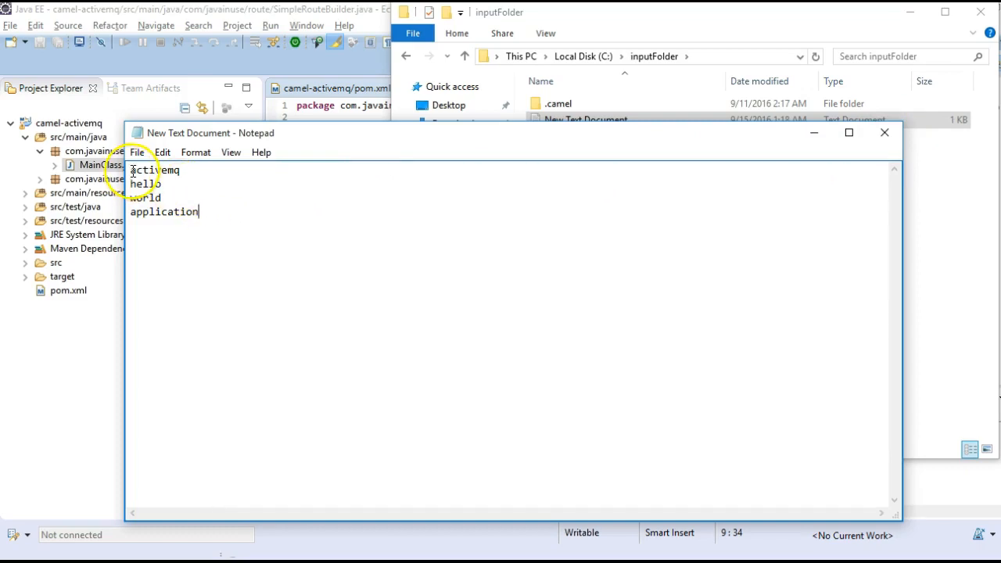
{"action": "double_click", "coordinate": [153, 169]}
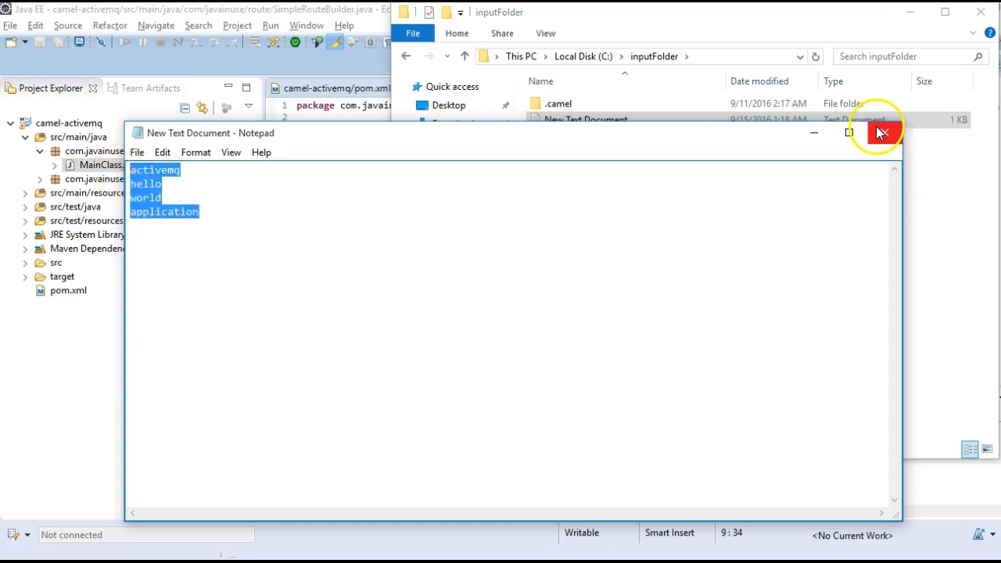
{"action": "left_click", "coordinate": [882, 132]}
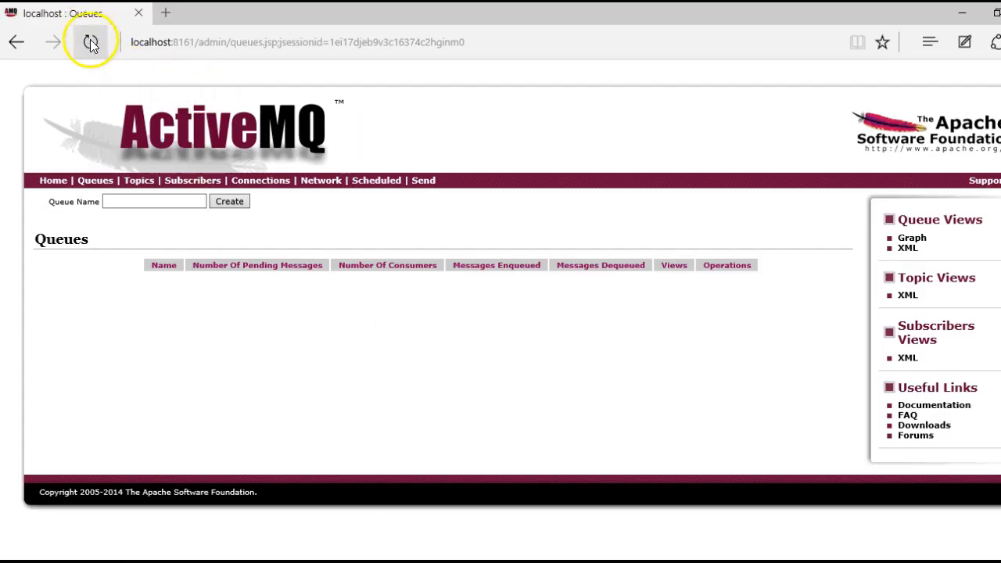
Reload the ActiveMQ Queues page to check for new queues
{"action": "left_click", "coordinate": [91, 43]}
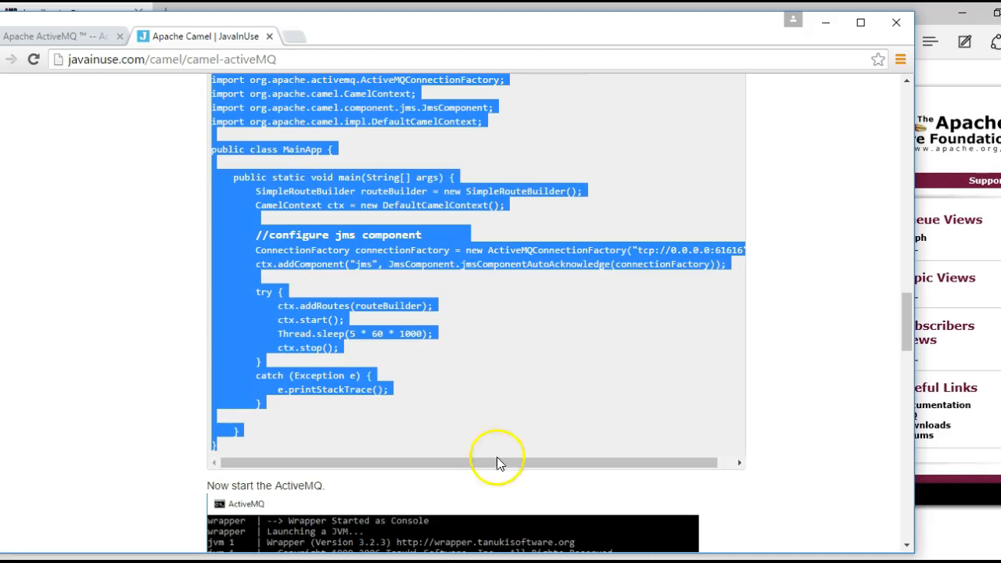
Scroll to the tutorial's javainuse queue screenshot and Download Source Code section
{"action": "scroll", "scroll_direction": "down", "scroll_amount": 3}
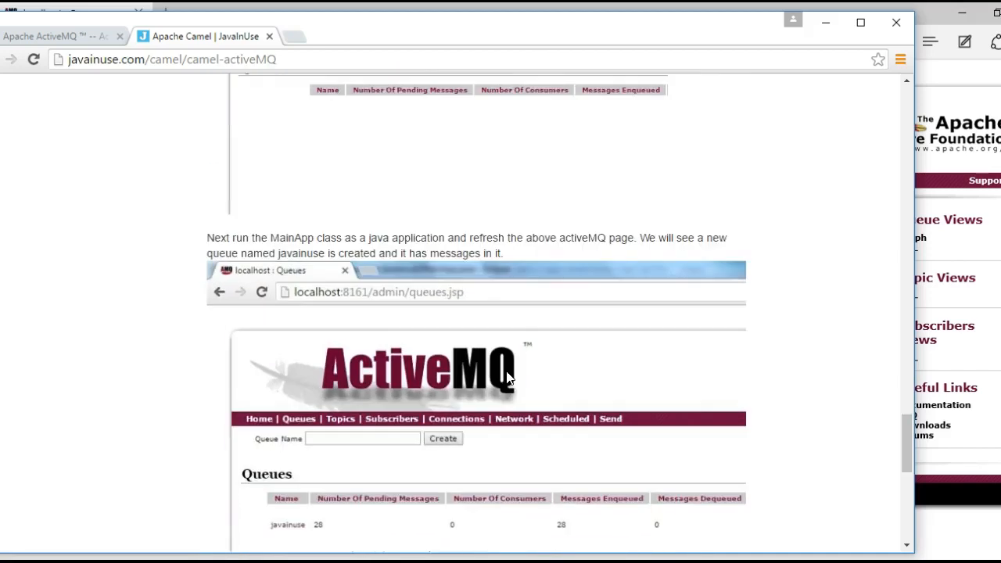
{"action": "scroll", "scroll_direction": "down", "scroll_amount": 3}
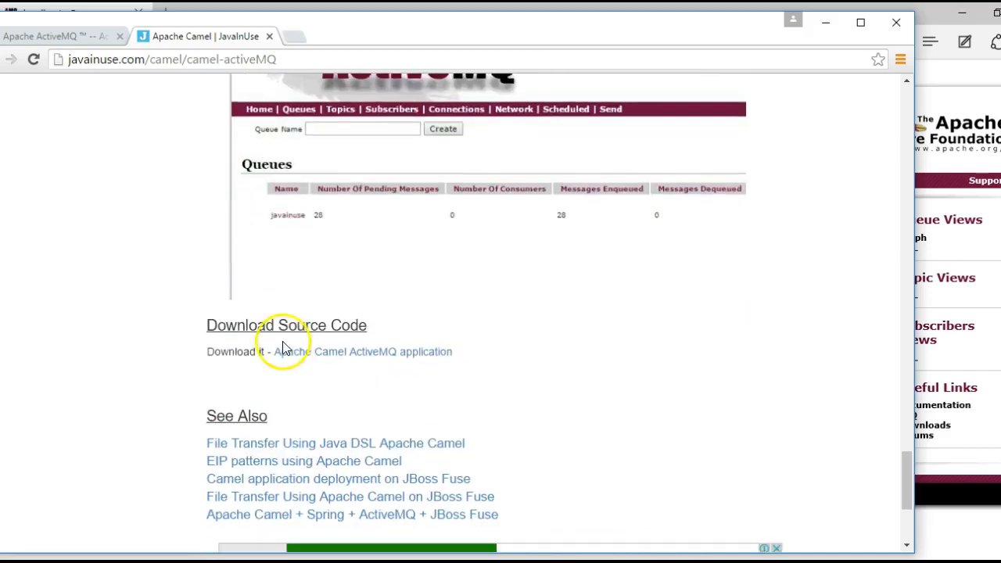